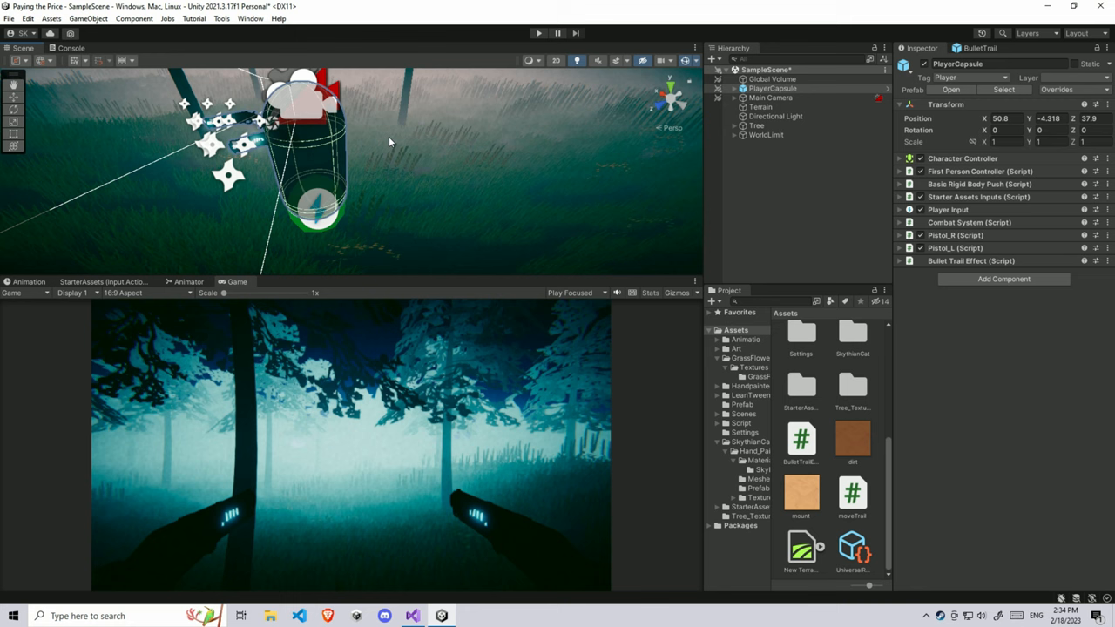
Step: Expand PlayerCapsule down through RightArm's WeaponHolder and Revolver to its MuzzleFlash and Muzzle
click(735, 88)
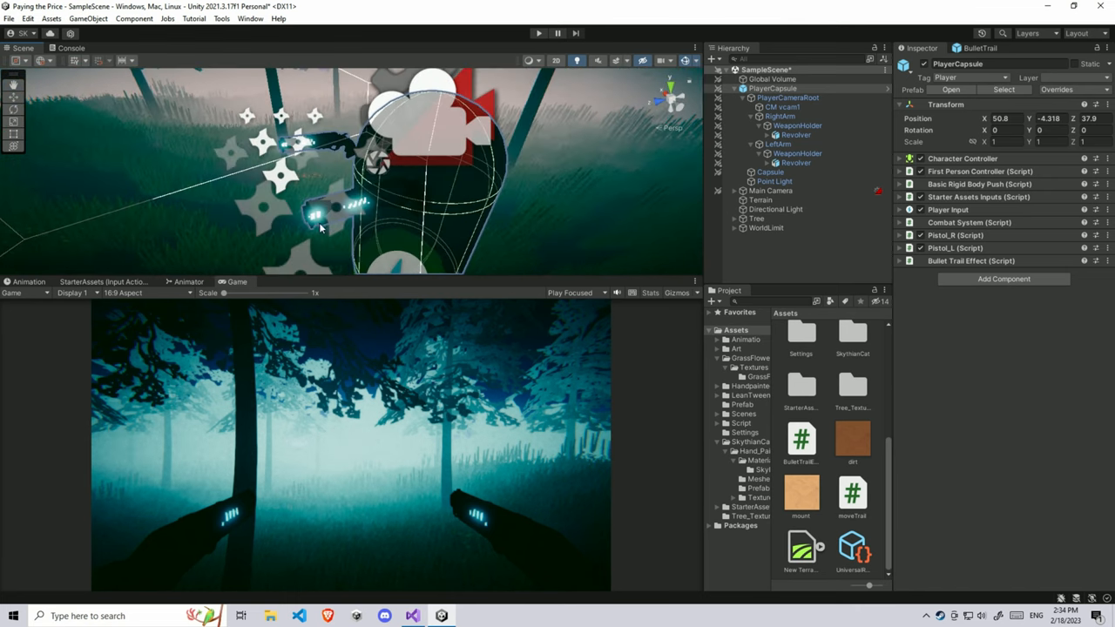
mouse_move(366, 156)
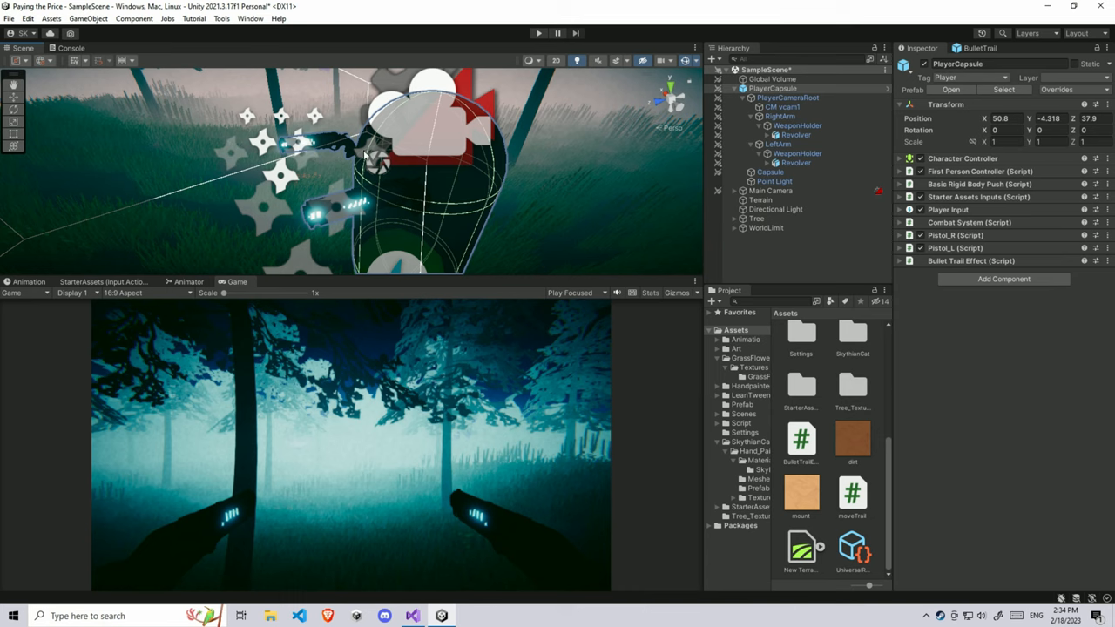
mouse_move(355, 292)
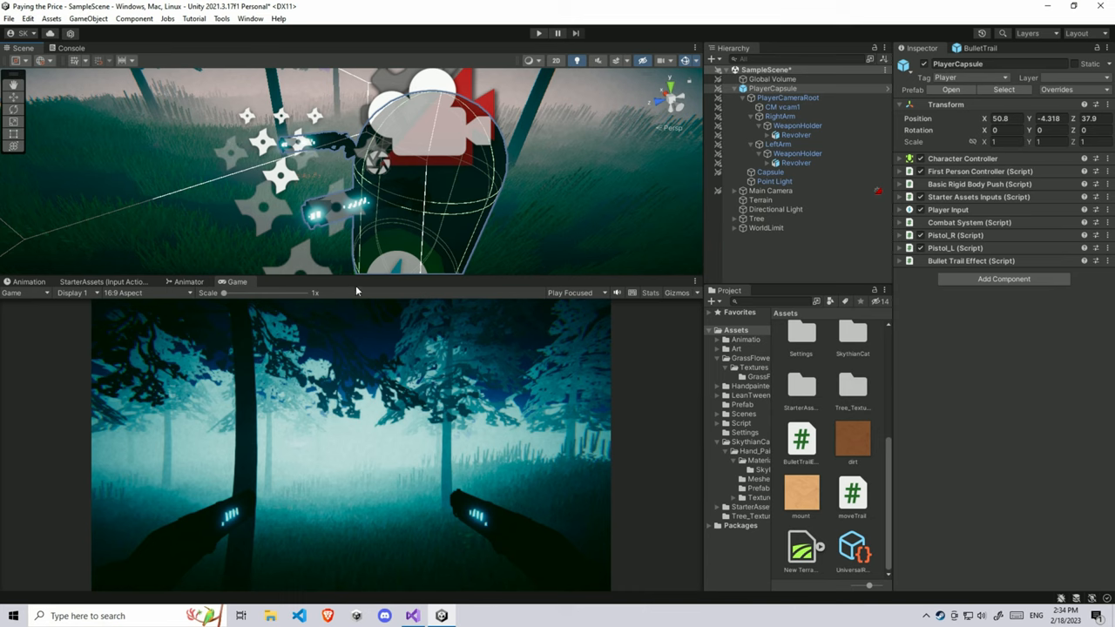
mouse_move(462, 251)
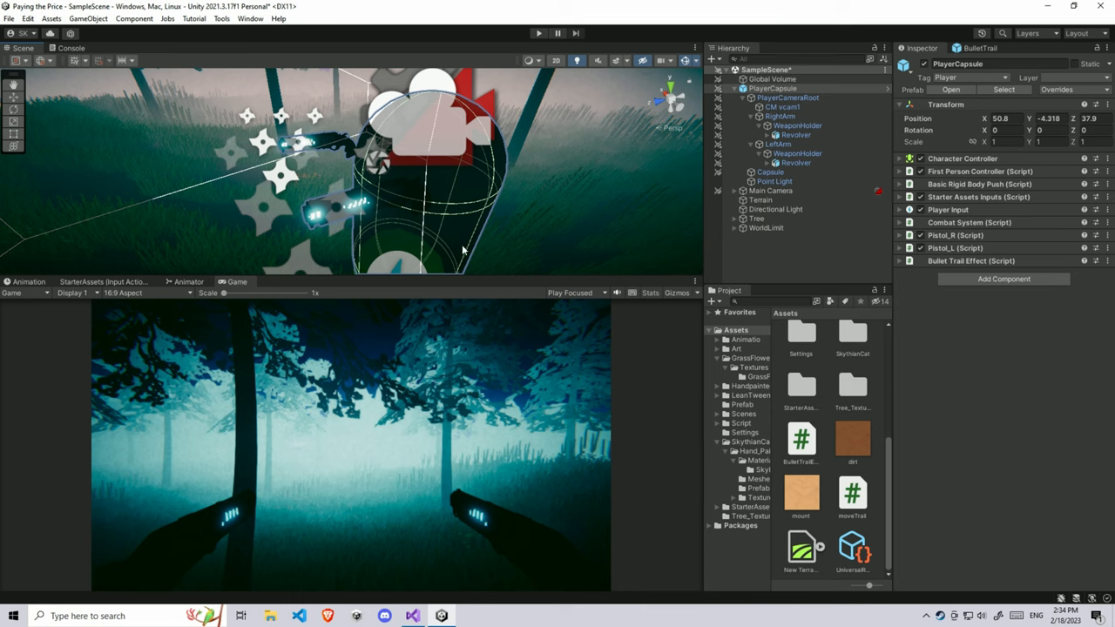
mouse_move(324, 237)
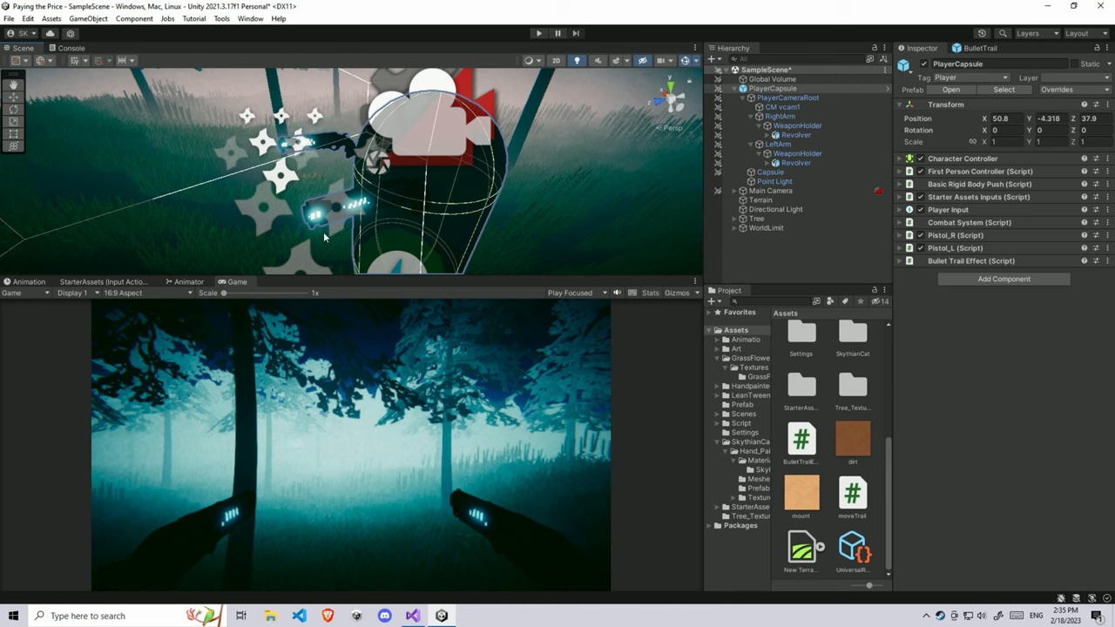
mouse_move(305, 209)
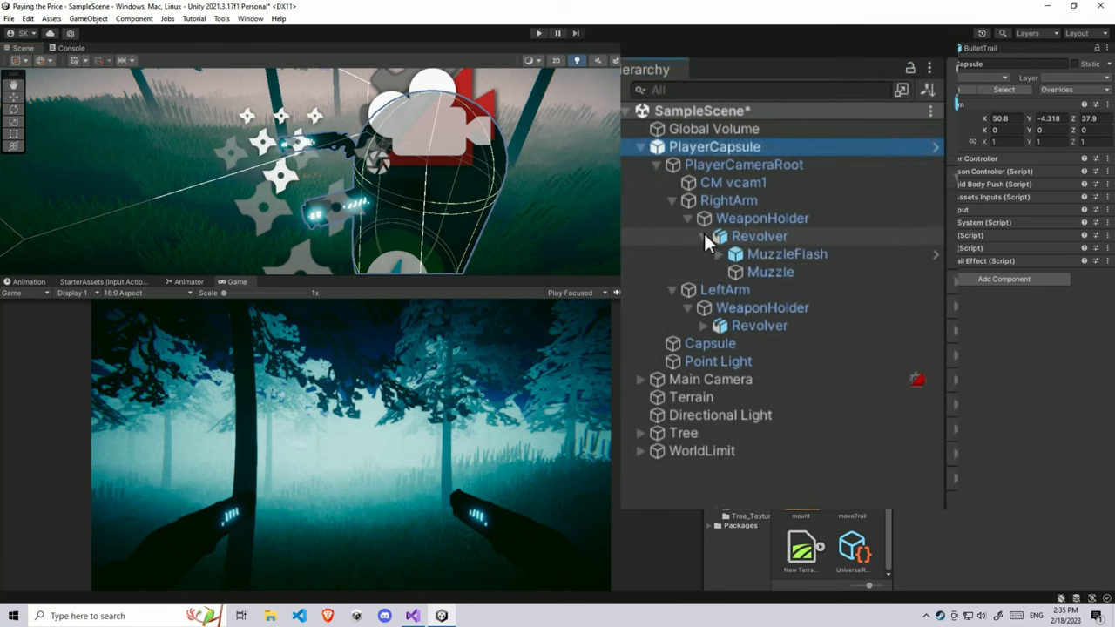
Step: Select the right revolver's Muzzle, then reveal and select the left revolver's Muzzle
click(770, 272)
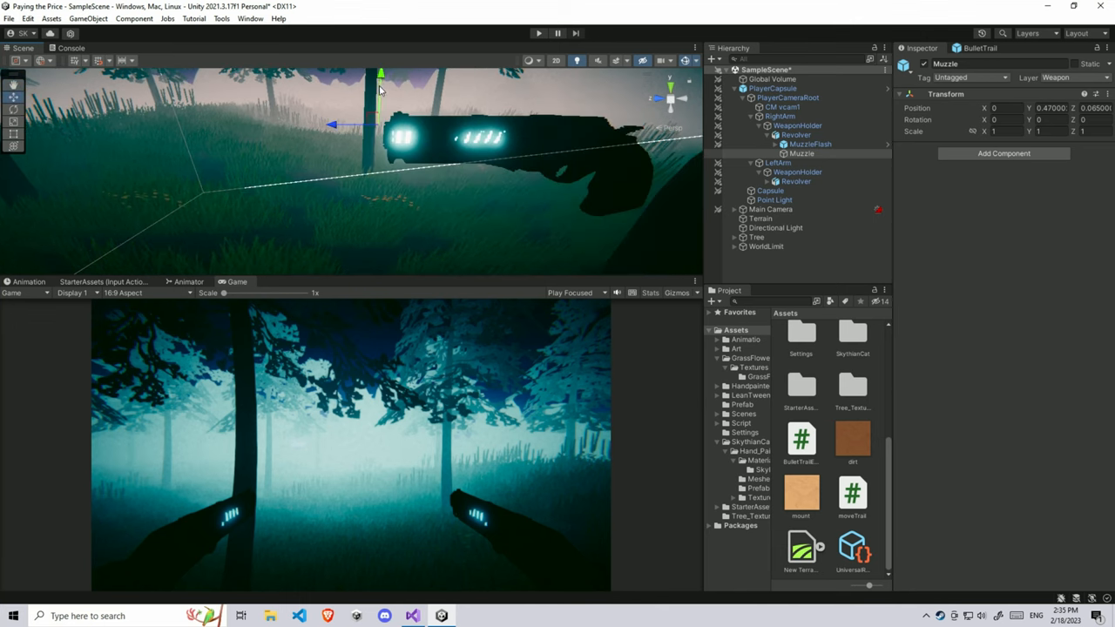
drag(382, 87, 397, 131)
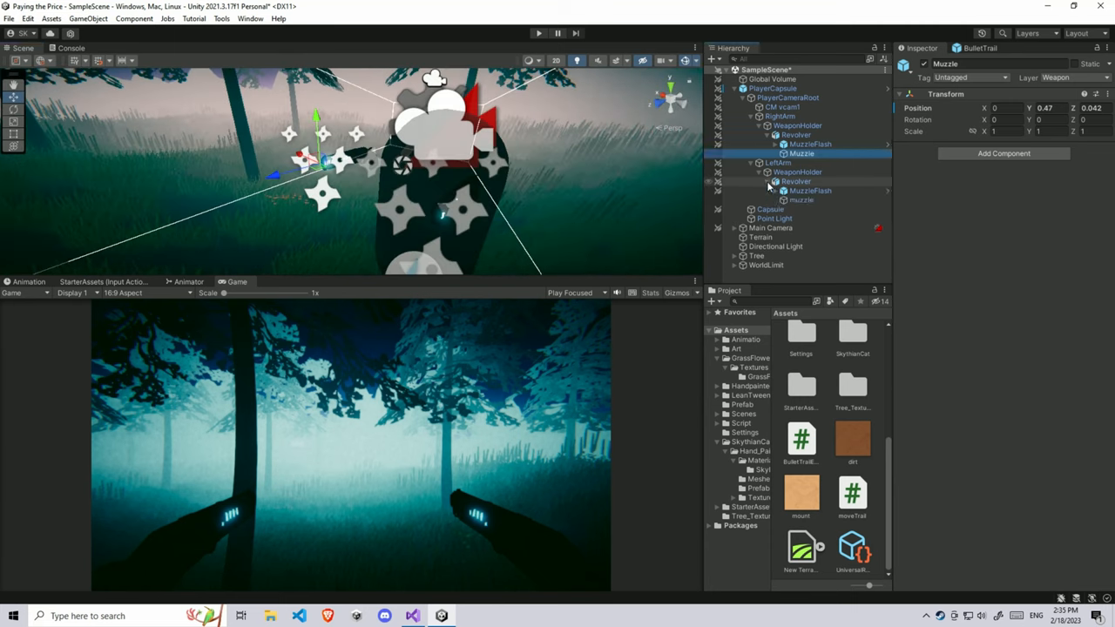
click(770, 209)
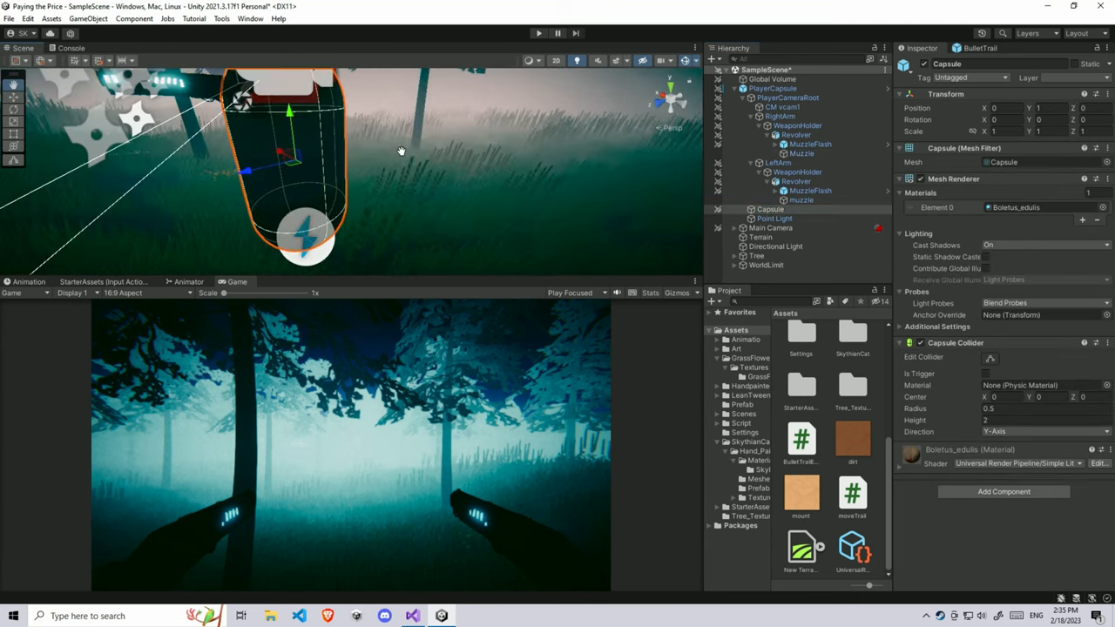
click(802, 199)
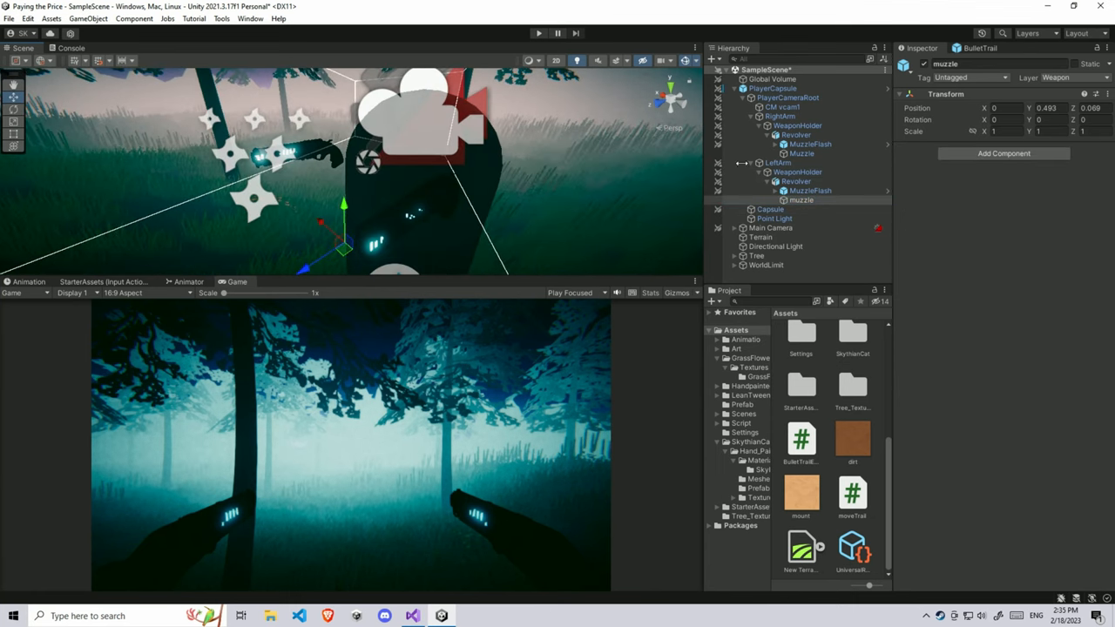
click(735, 87)
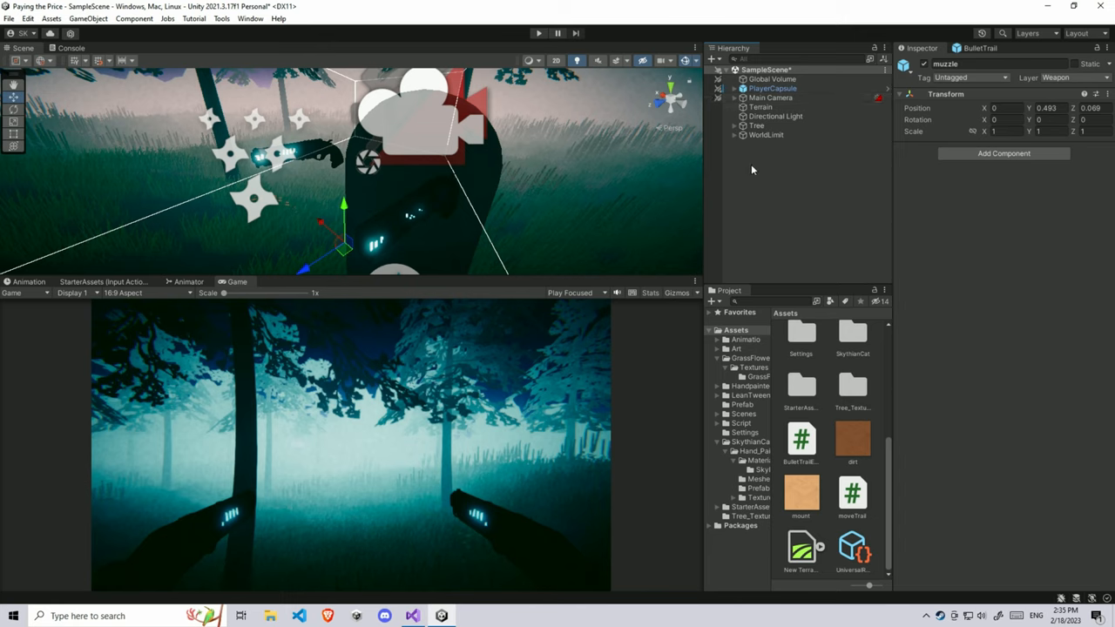
mouse_move(732, 190)
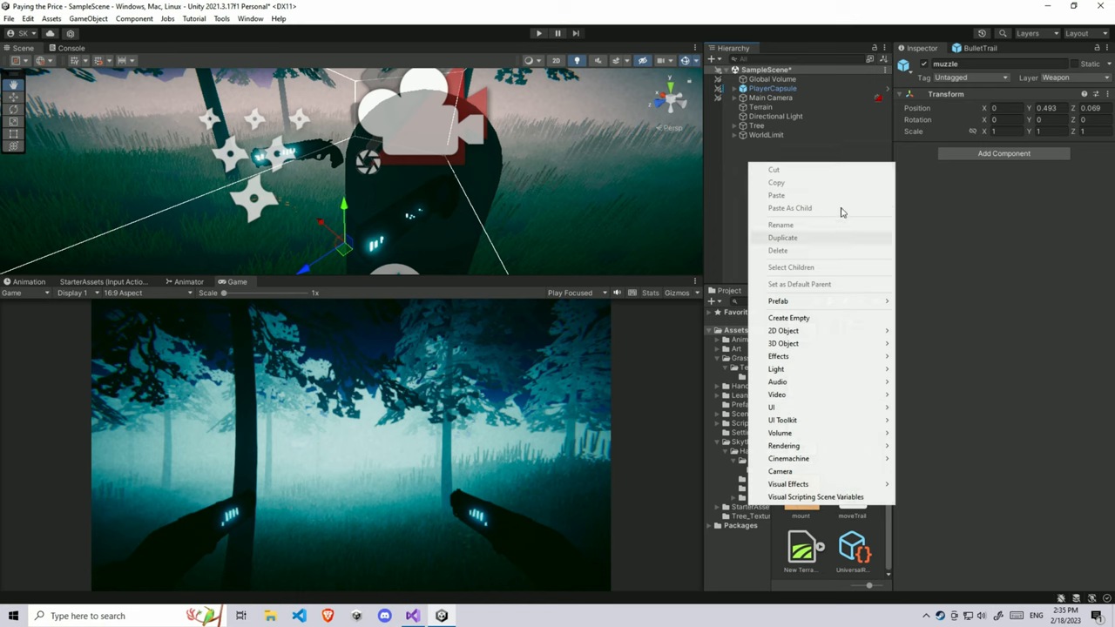
mouse_move(776, 370)
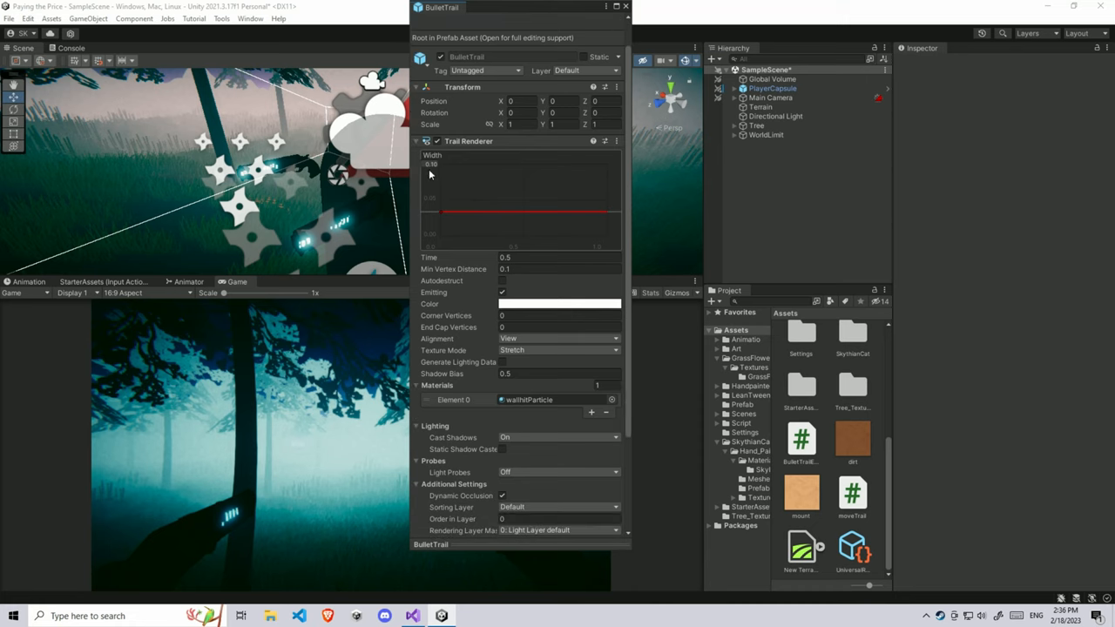
mouse_move(437, 216)
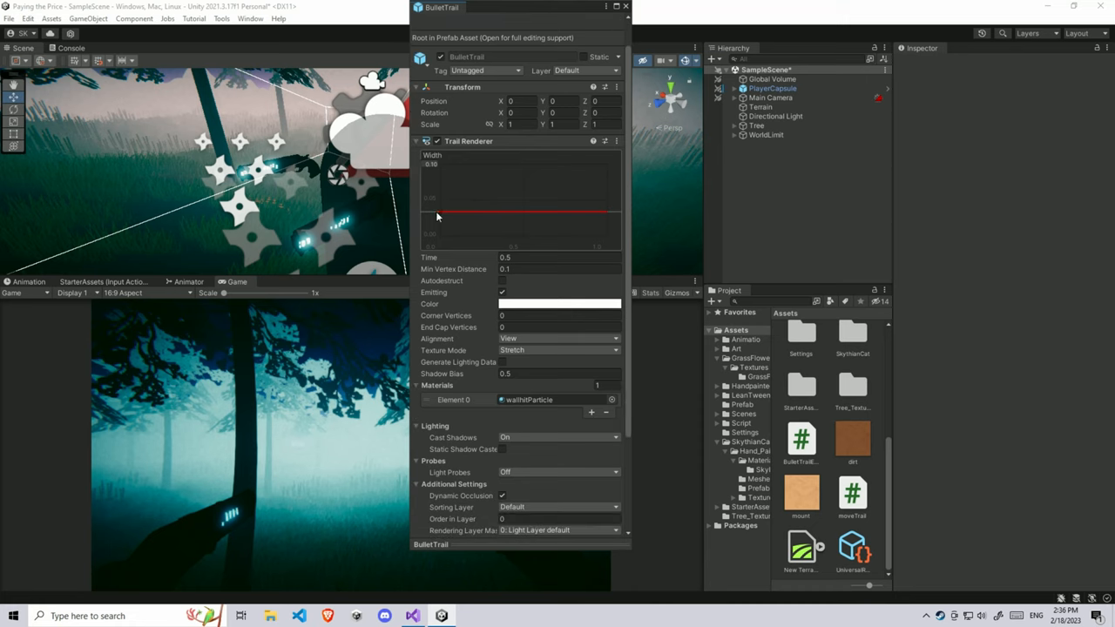
mouse_move(470, 241)
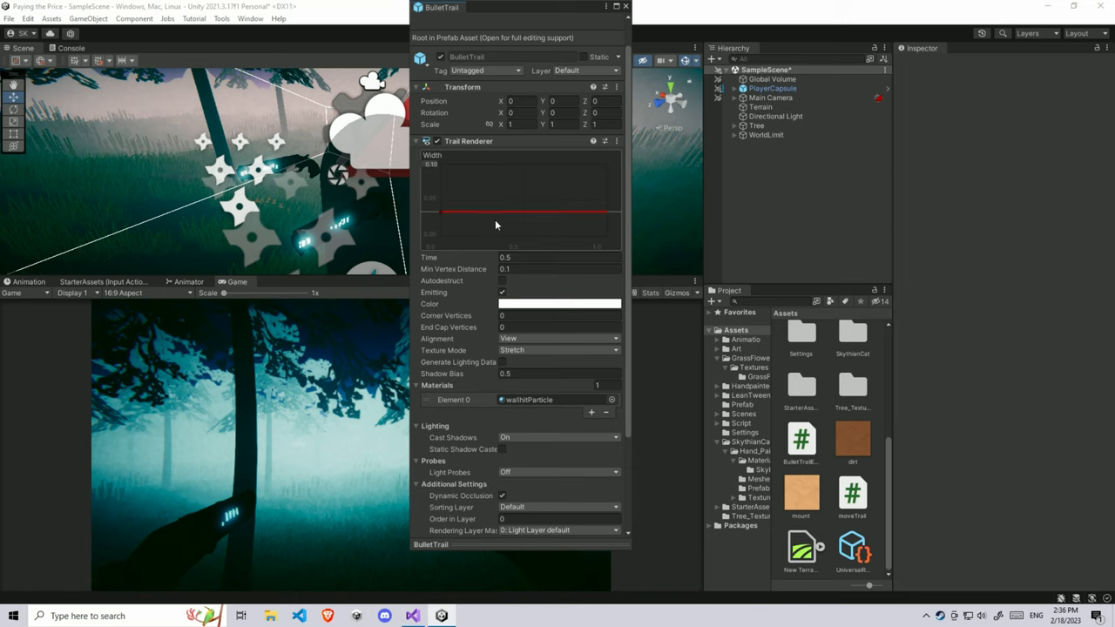
mouse_move(484, 256)
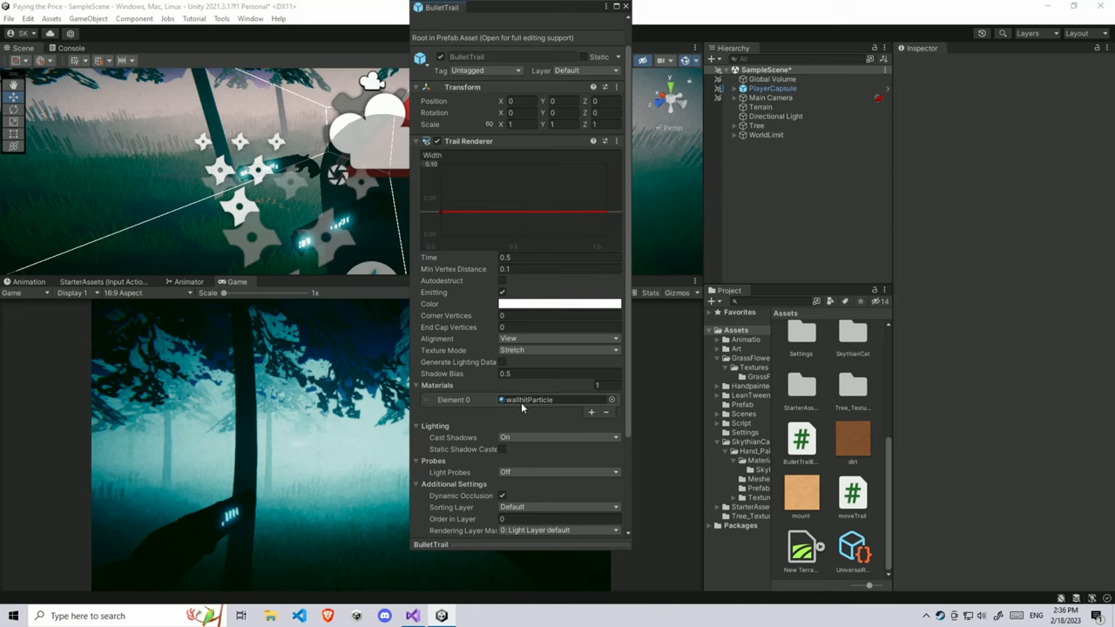
Step: Check the trail's material and open the BulletTrail prefab in Prefab Mode
click(557, 327)
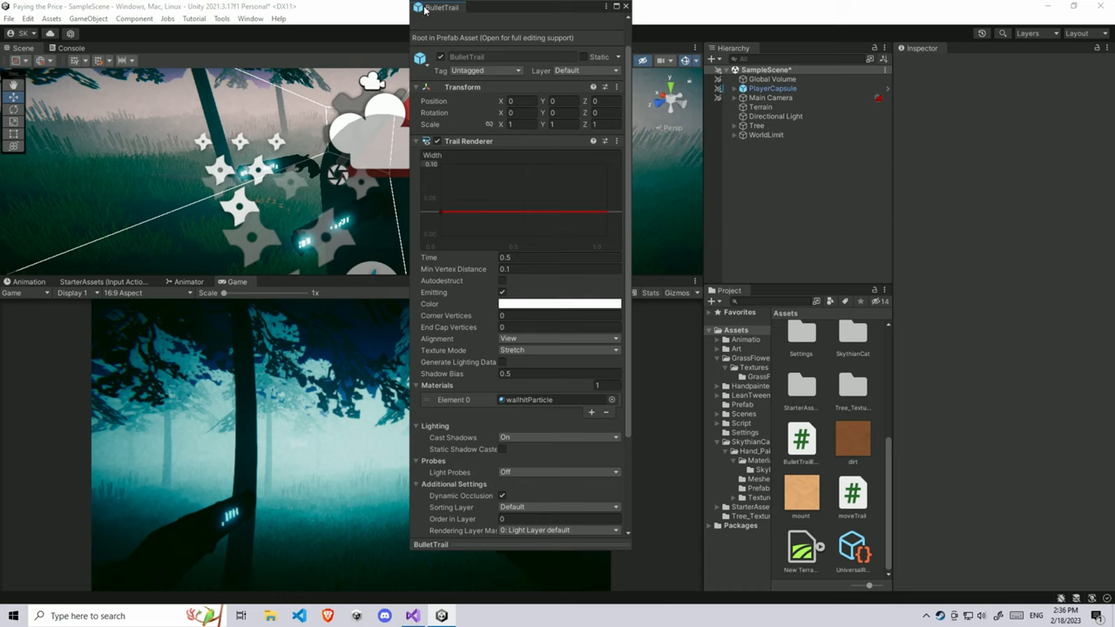
click(742, 405)
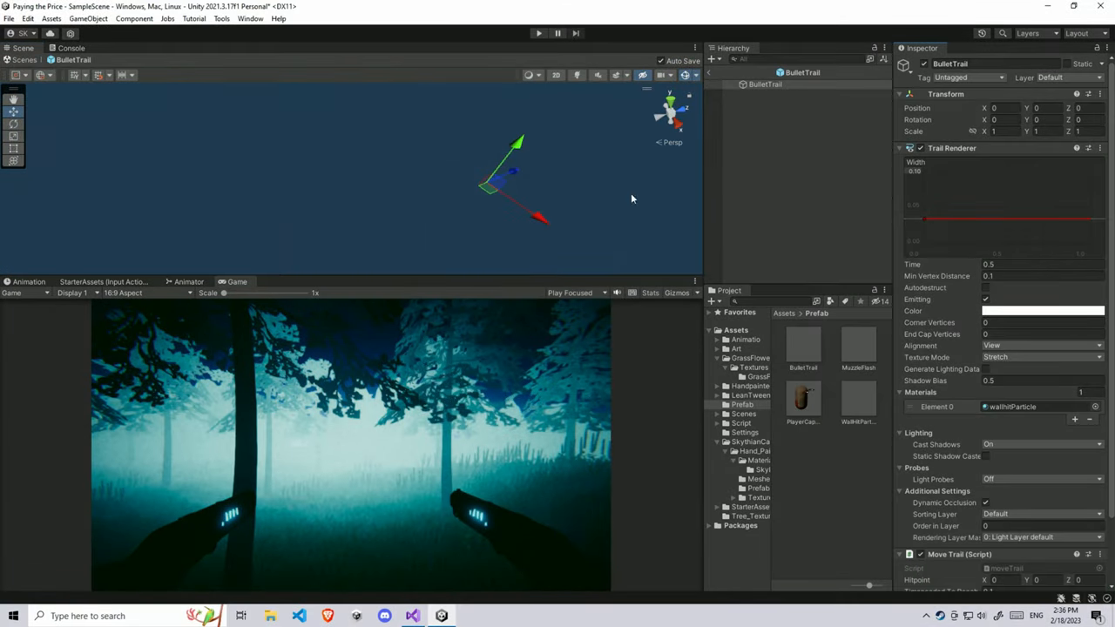
mouse_move(526, 180)
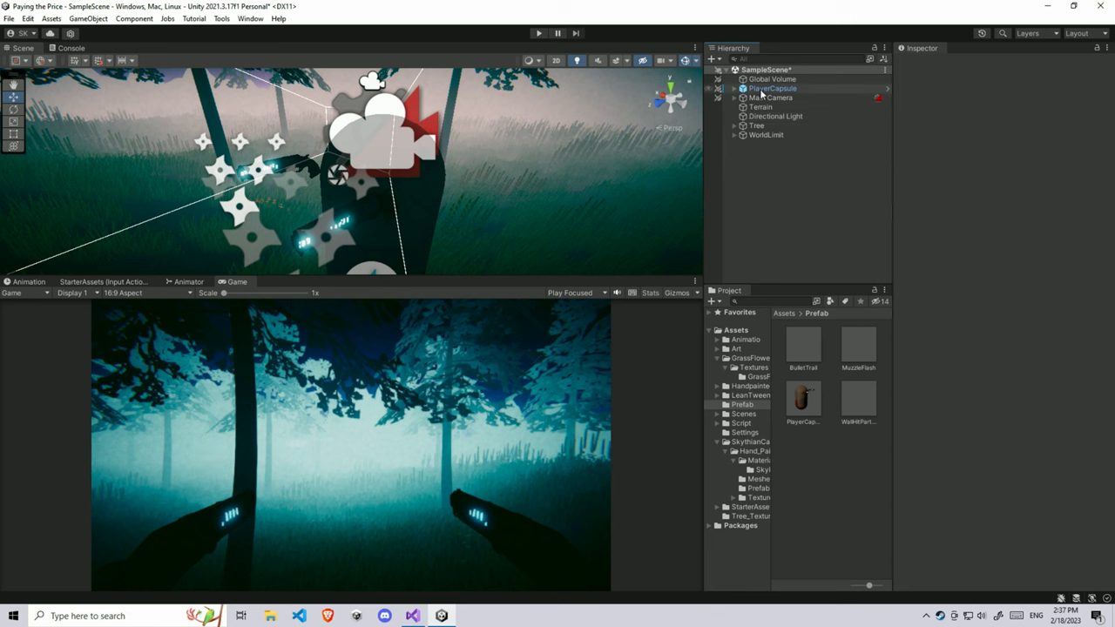
Step: Select PlayerCapsule and open its Bullet Trail Effect script in Visual Studio
click(771, 87)
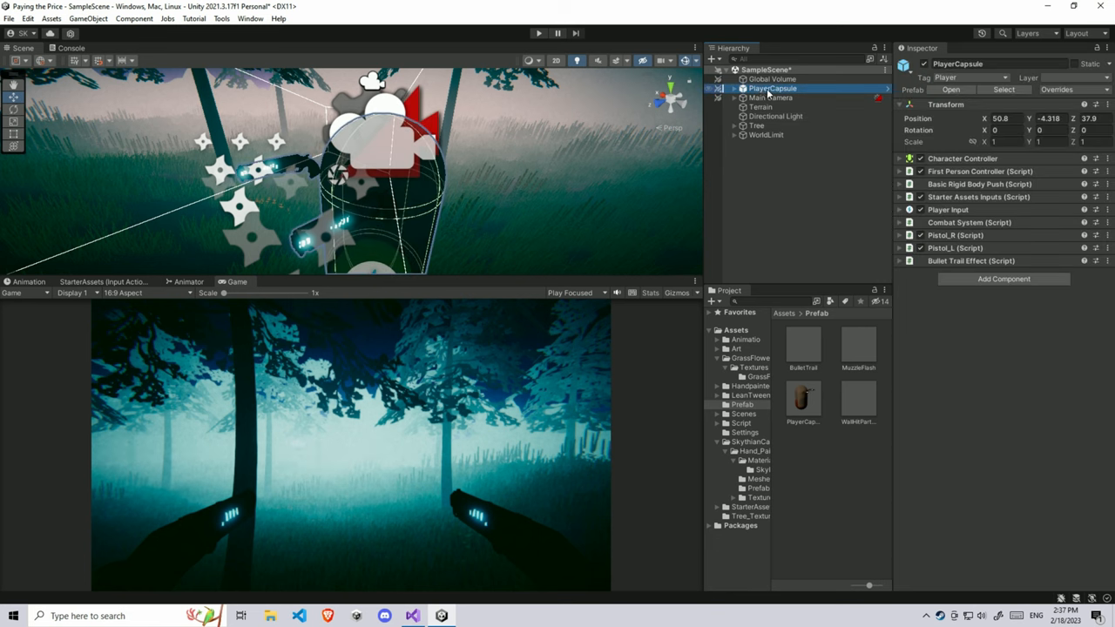
mouse_move(941, 151)
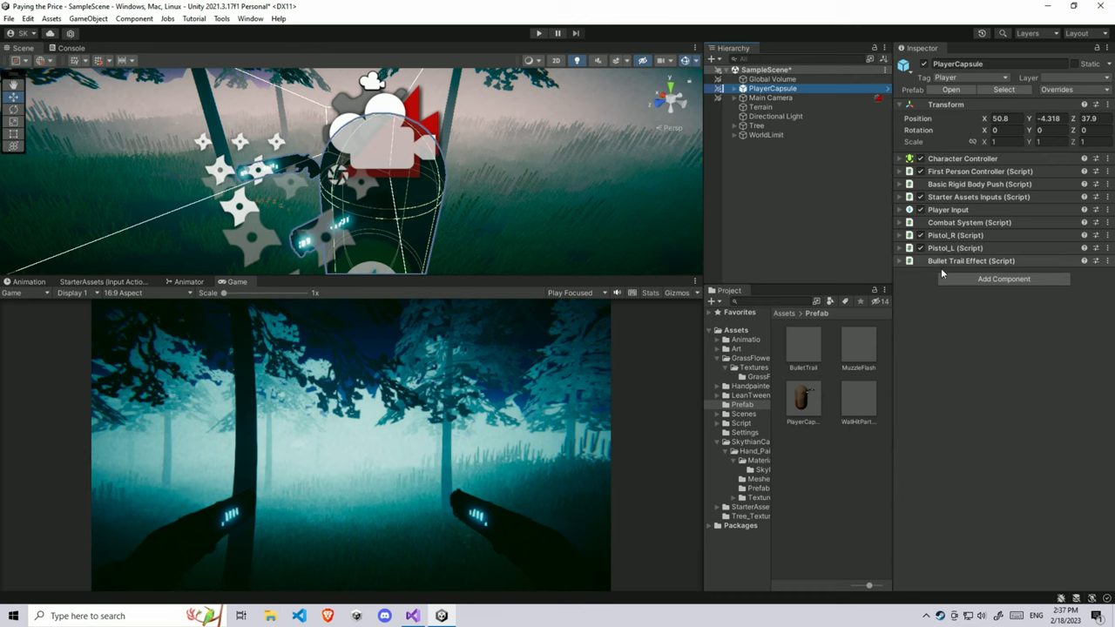
click(900, 262)
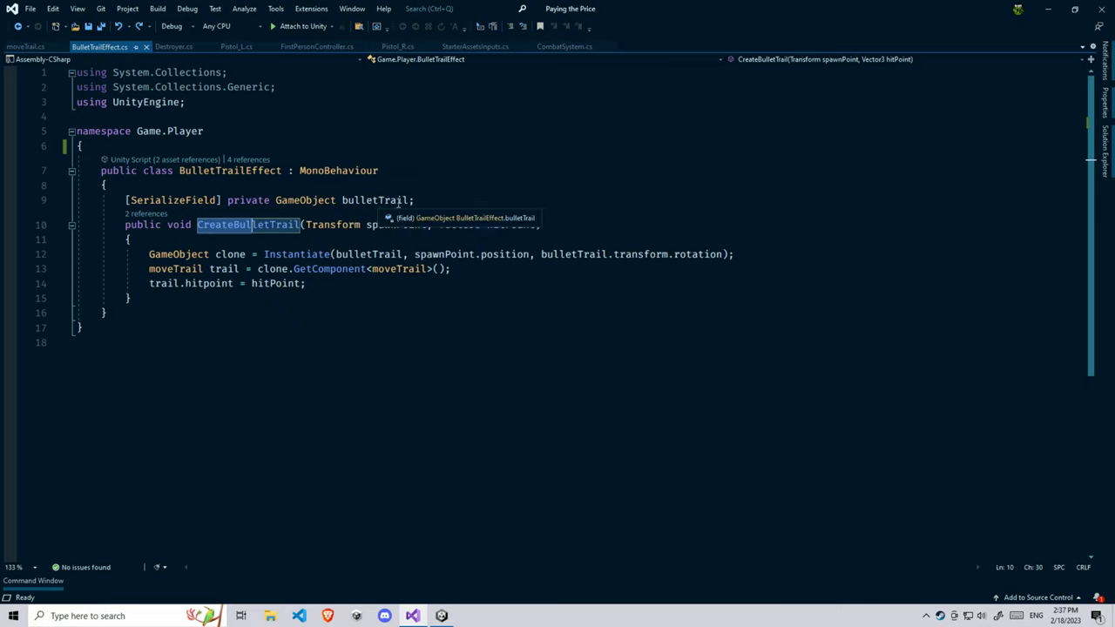
Step: Review CreateBulletTrail's bulletTrail field, spawnPoint, Instantiate clone and hitpoint, then return to Unity
click(377, 199)
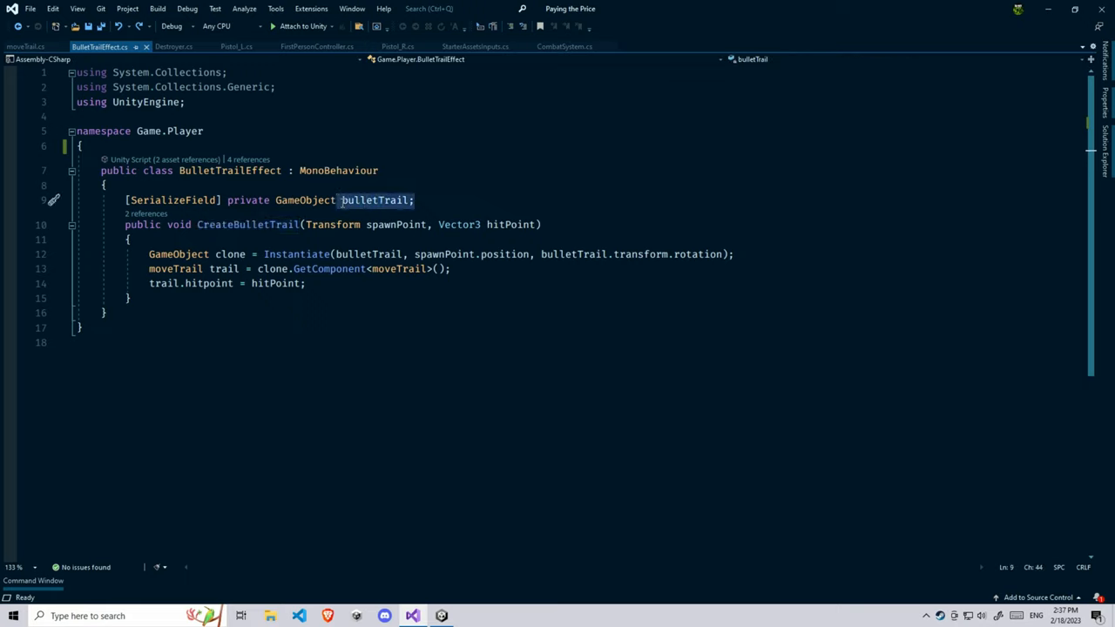
mouse_move(375, 198)
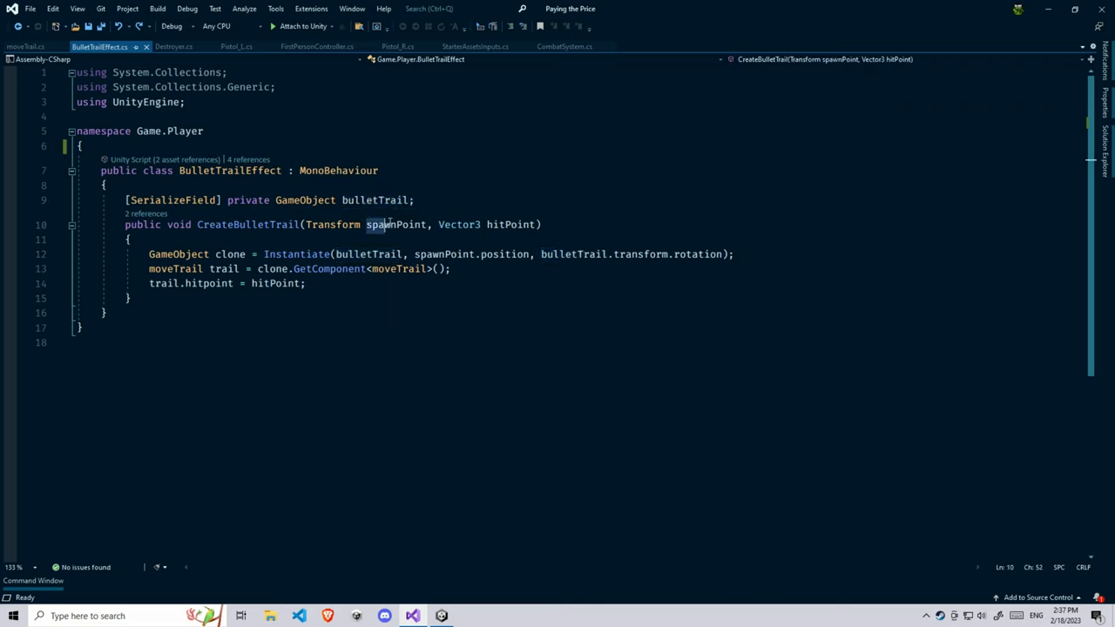
double_click(397, 223)
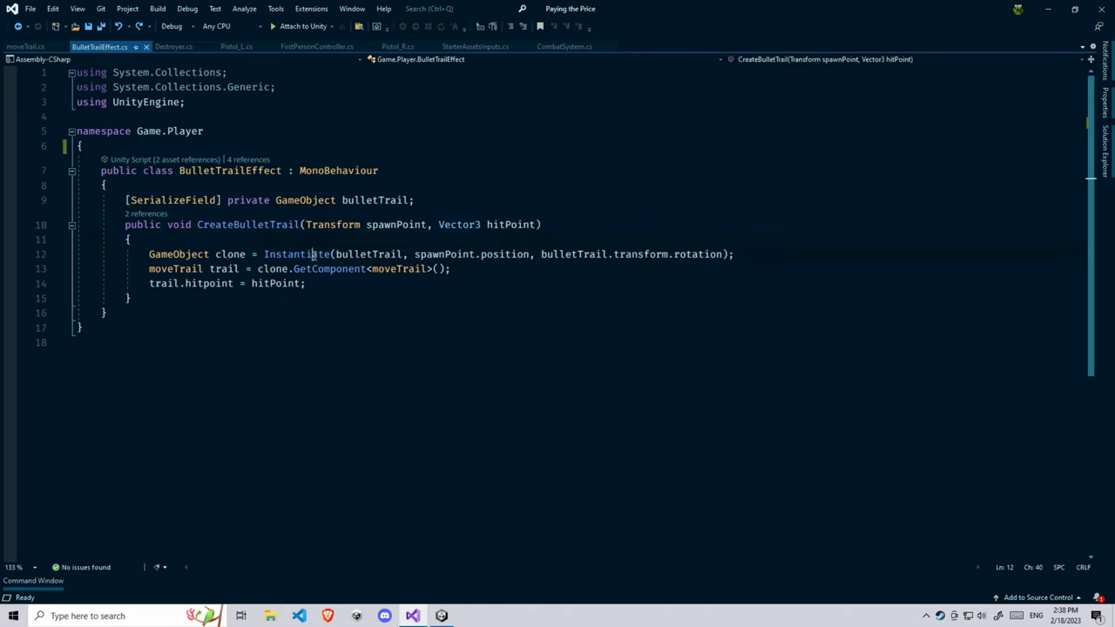
click(367, 255)
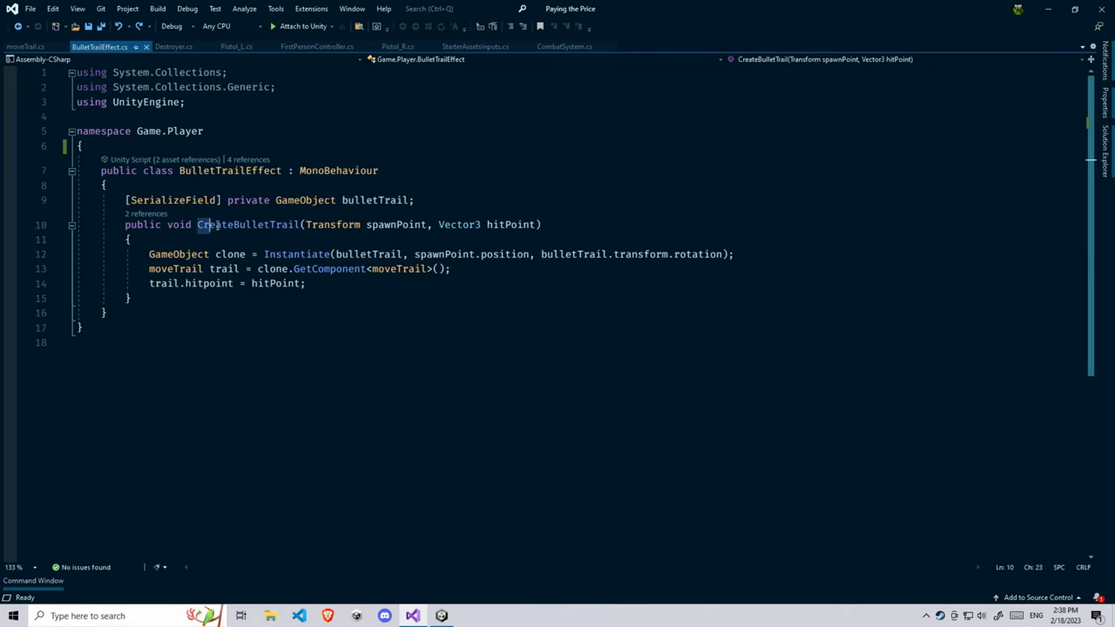
double_click(248, 225)
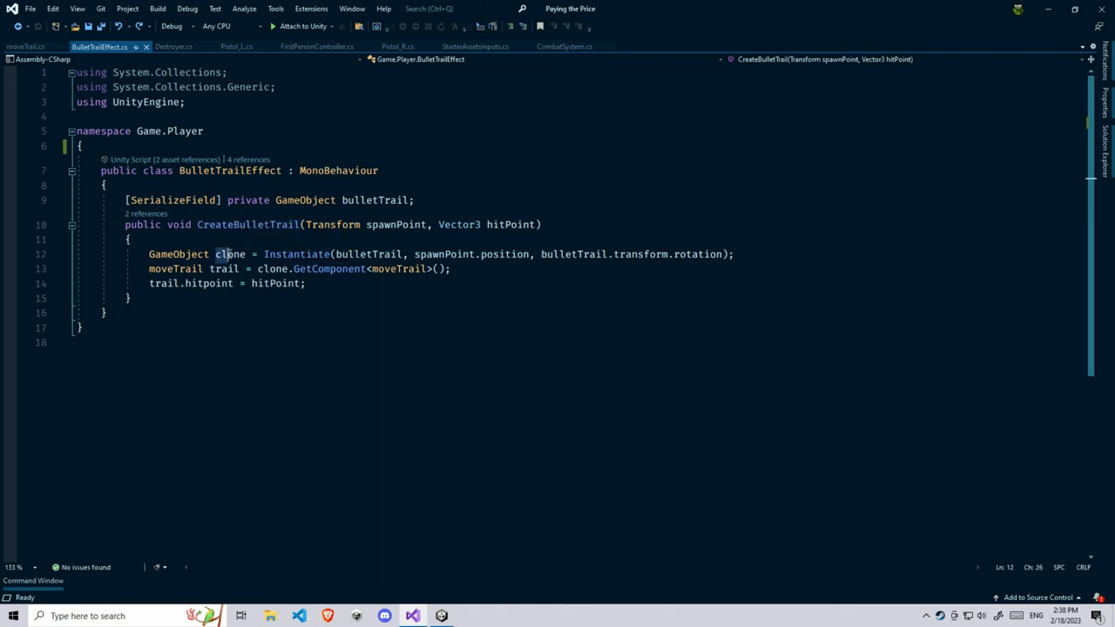
double_click(230, 254)
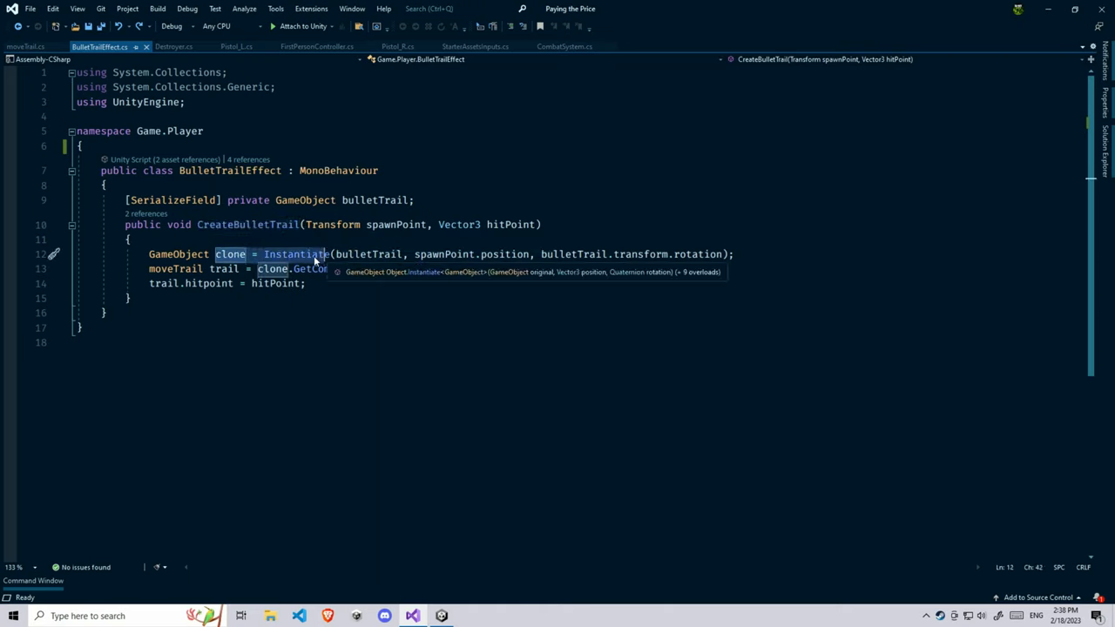
click(397, 45)
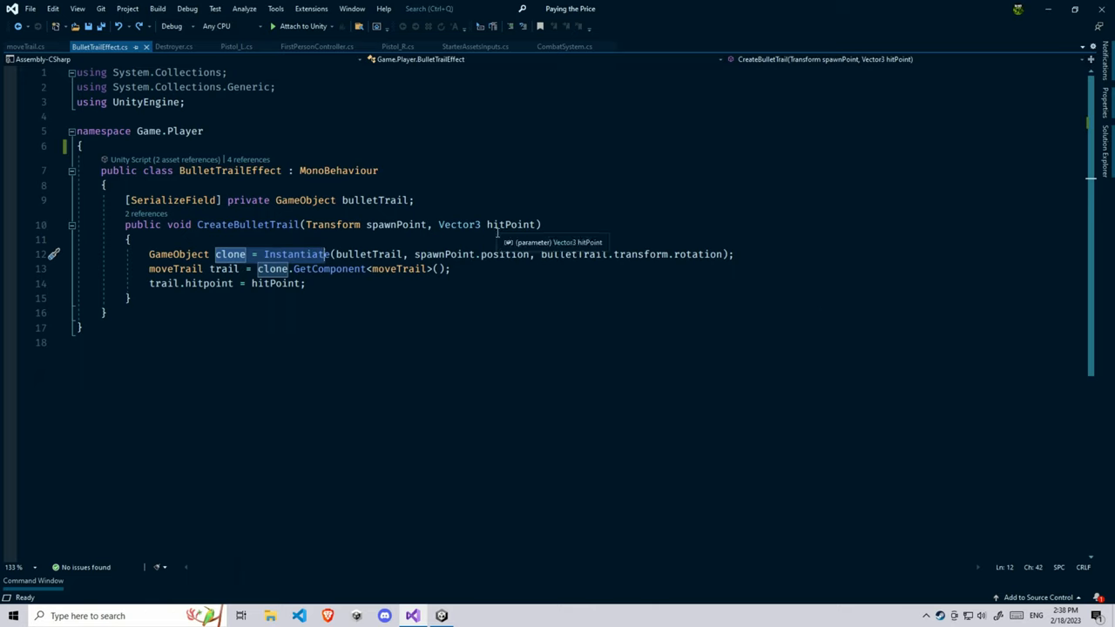
mouse_move(429, 278)
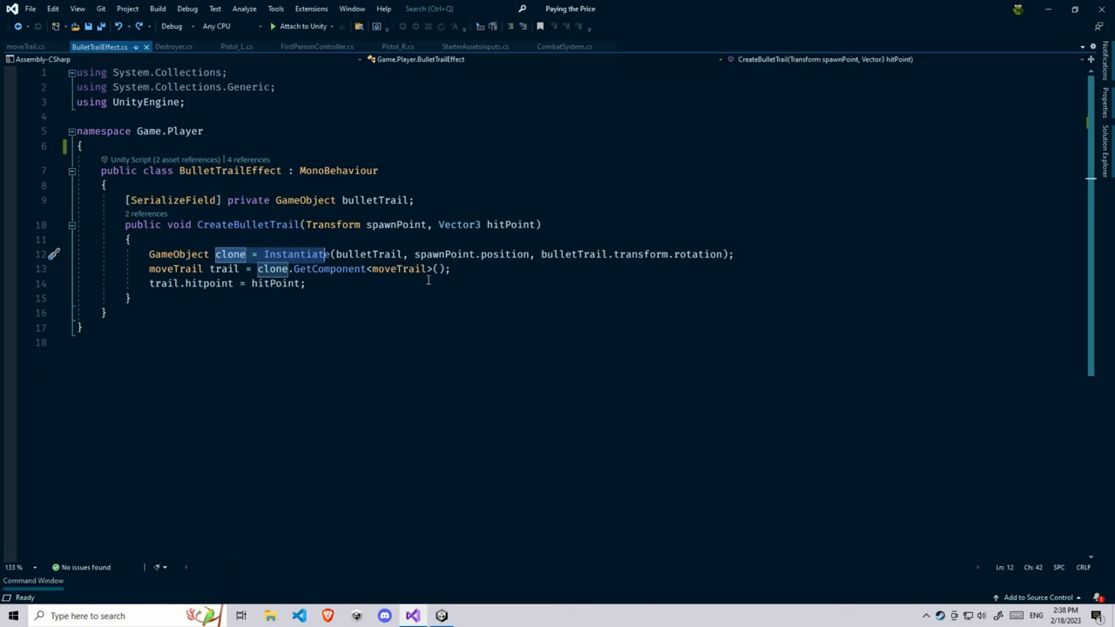
mouse_move(209, 282)
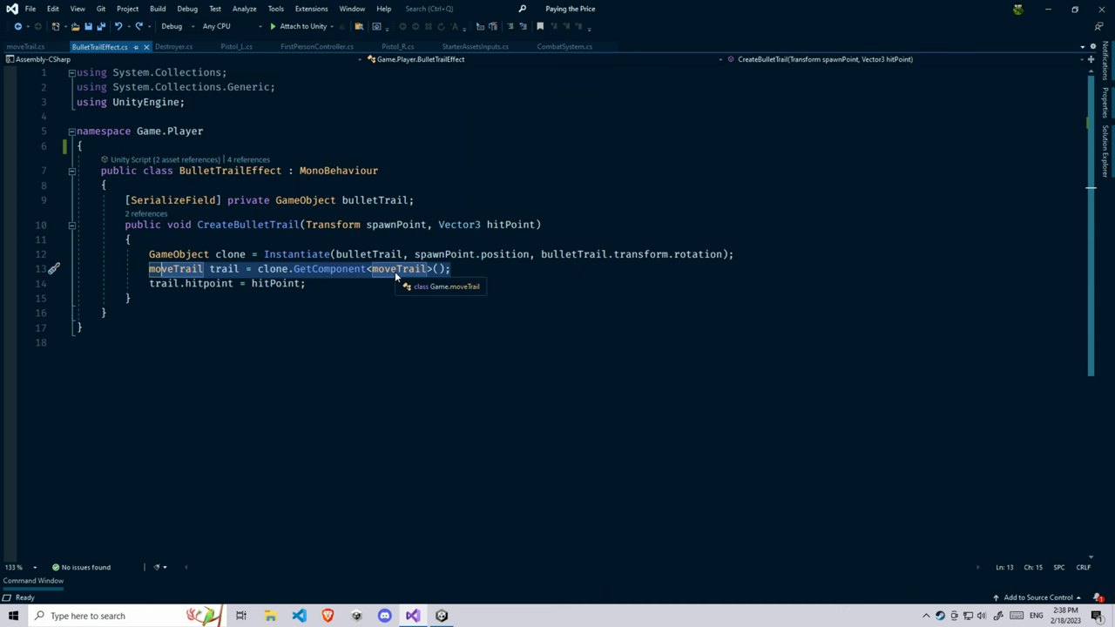
mouse_move(396, 289)
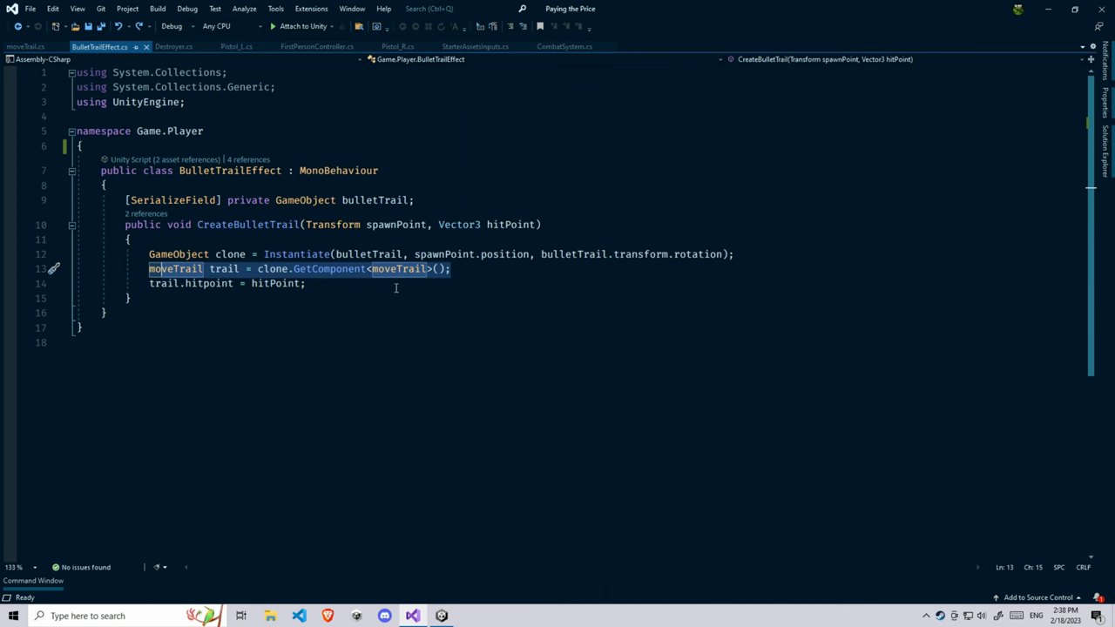
click(411, 616)
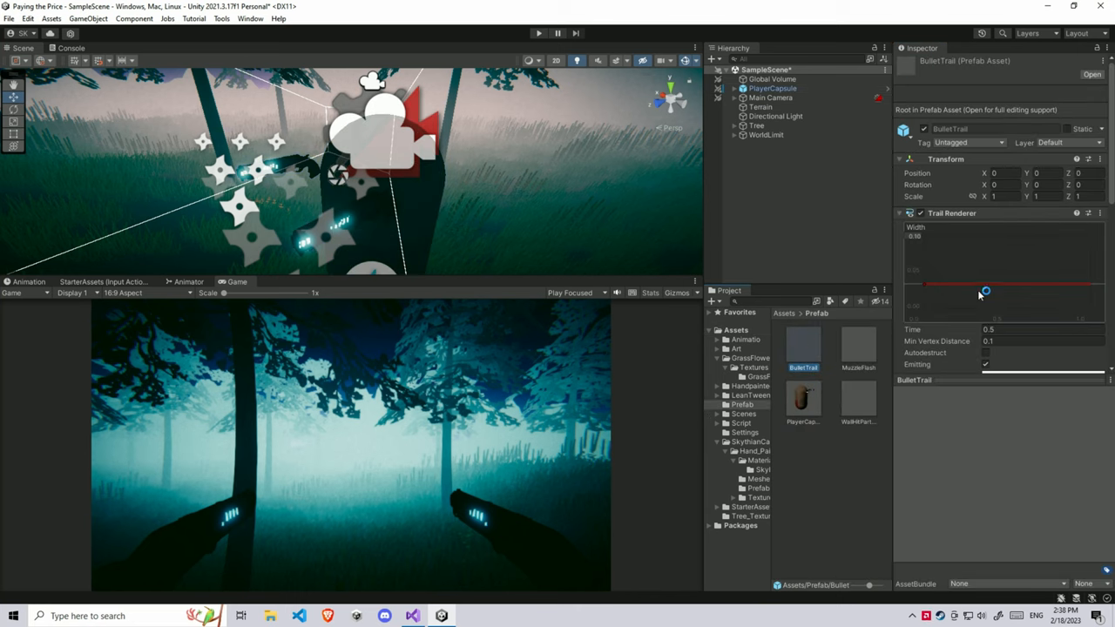
Step: Scroll the BulletTrail Inspector down to the Move Trail script component
scroll(down, 3)
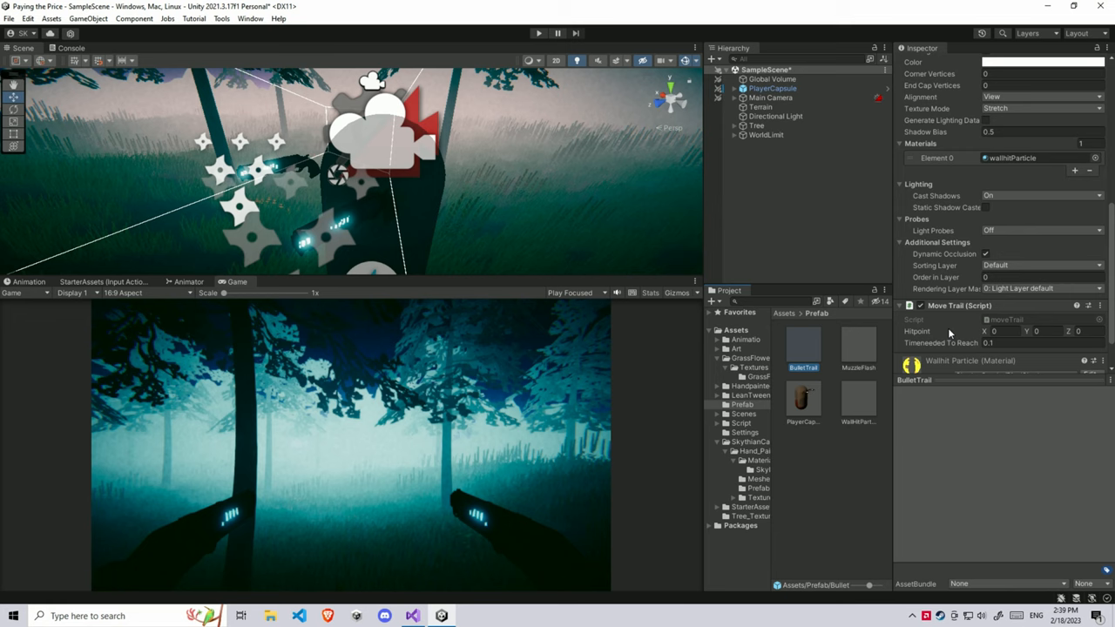
mouse_move(931, 327)
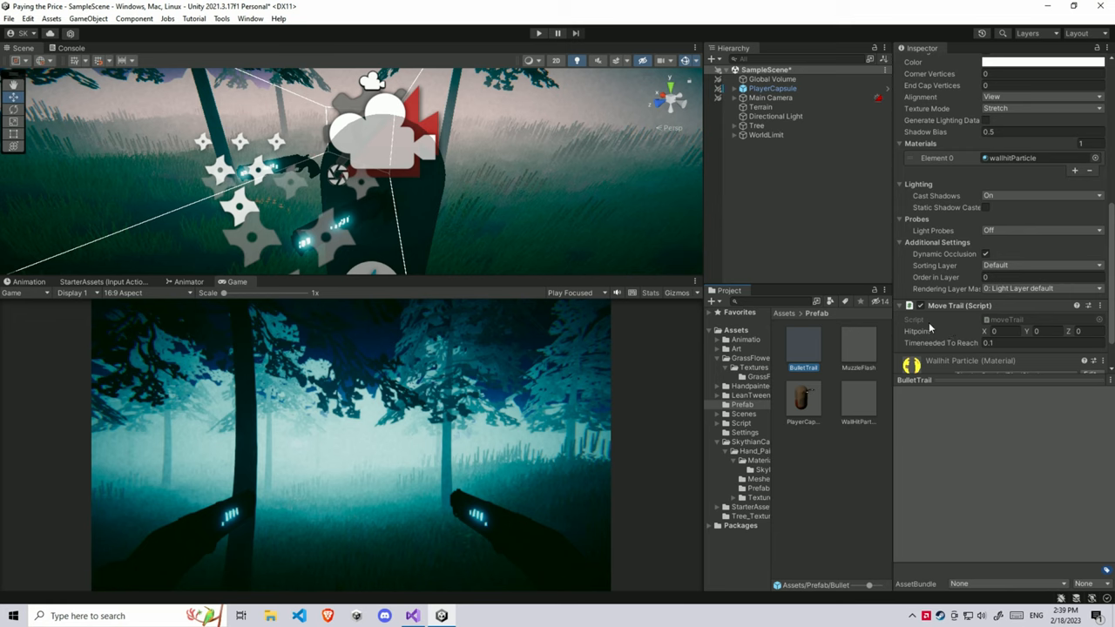
mouse_move(941, 338)
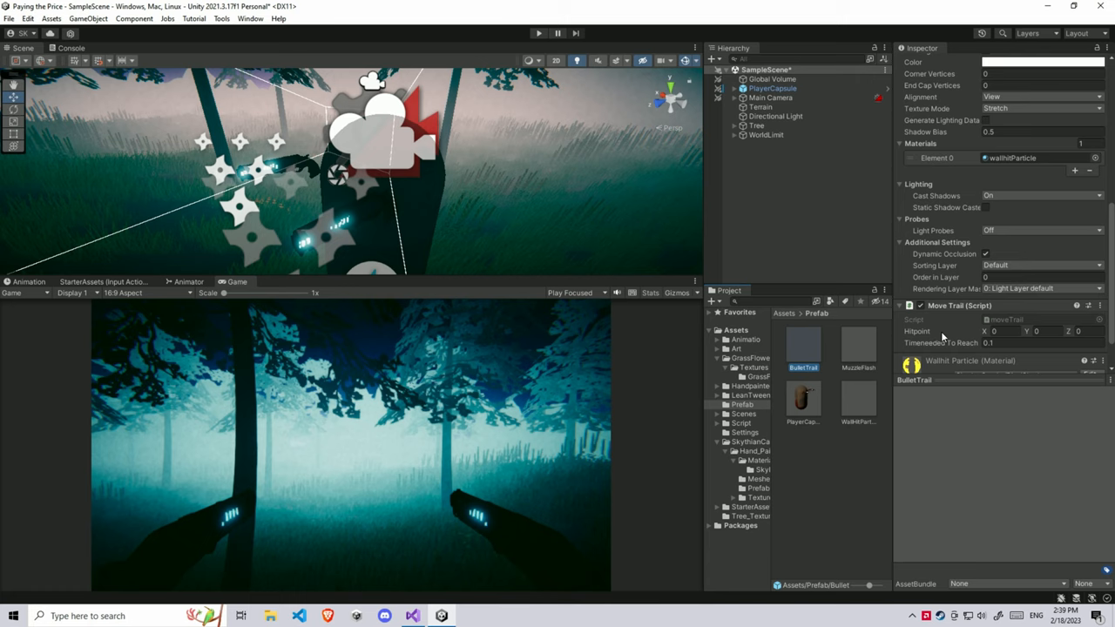
mouse_move(962, 332)
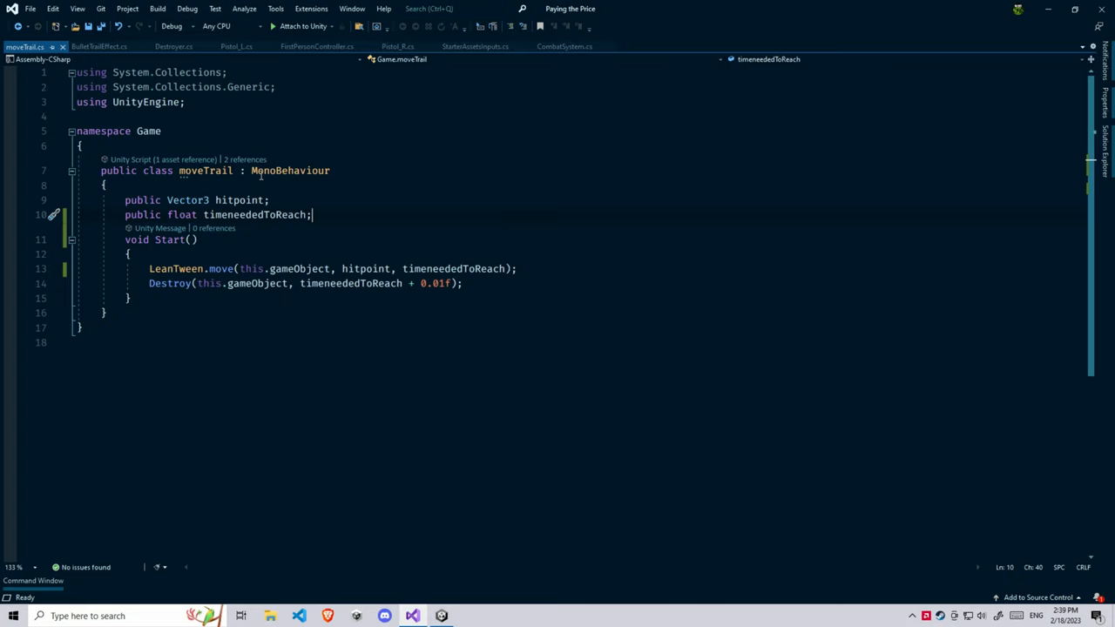
Step: Inspect moveTrail's hitpoint field before switching back to Unity's Assets
double_click(241, 199)
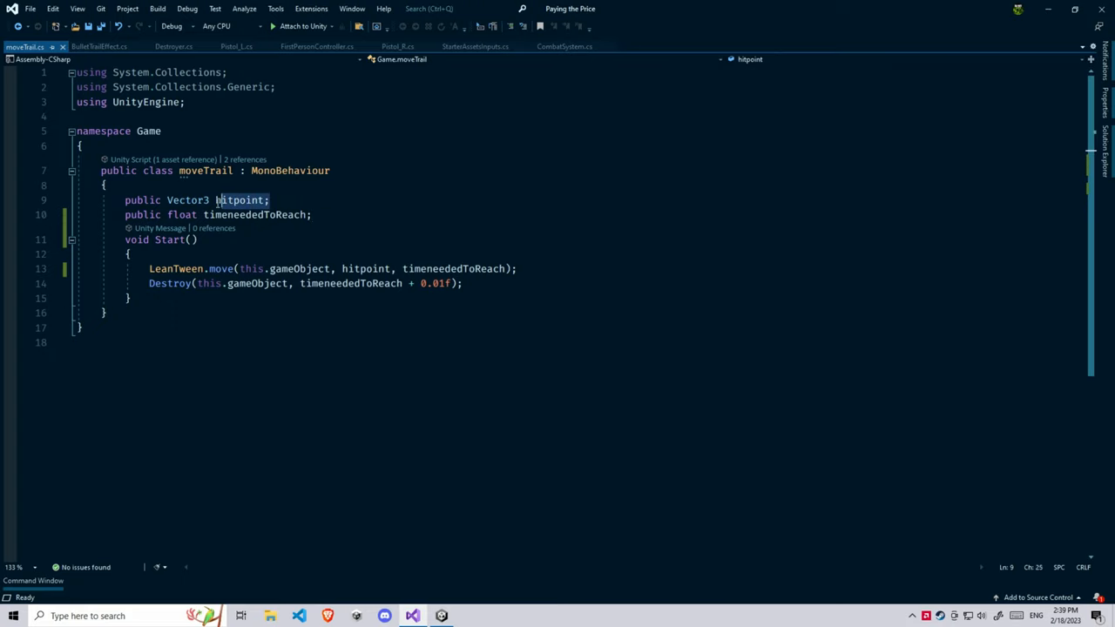
double_click(241, 198)
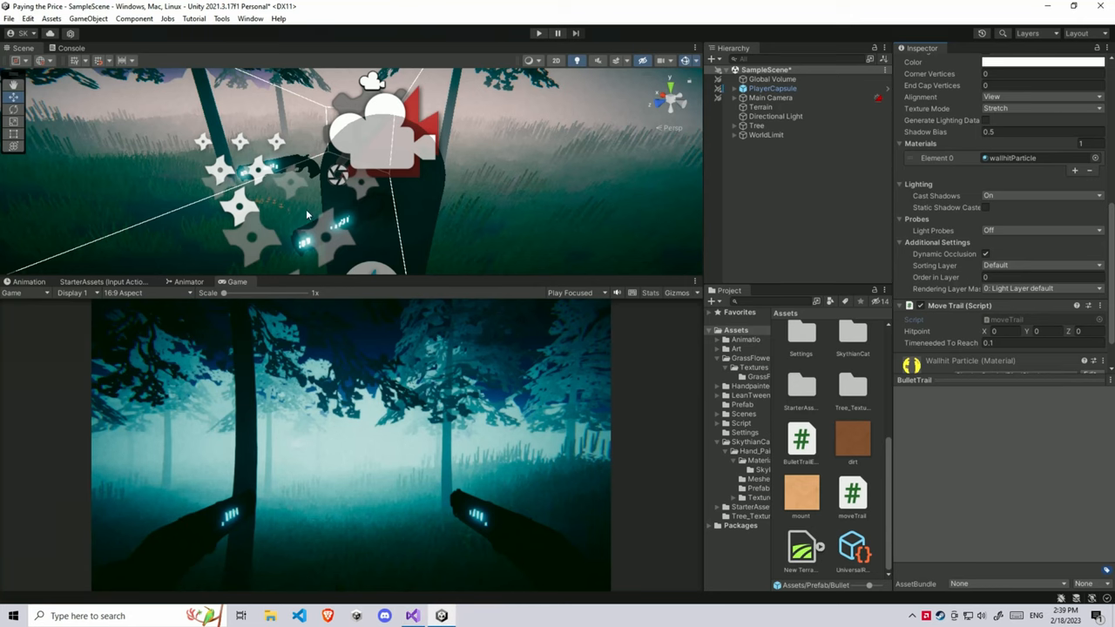
Step: Show the LeanTween package (version 2.51) in the Package Manager
click(251, 17)
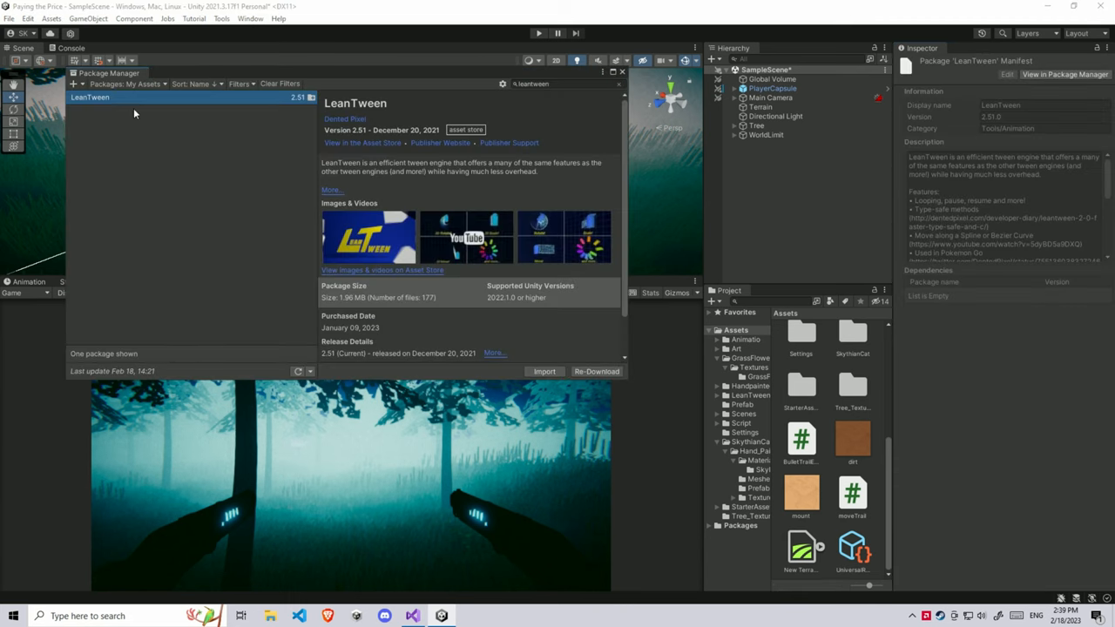
mouse_move(150, 98)
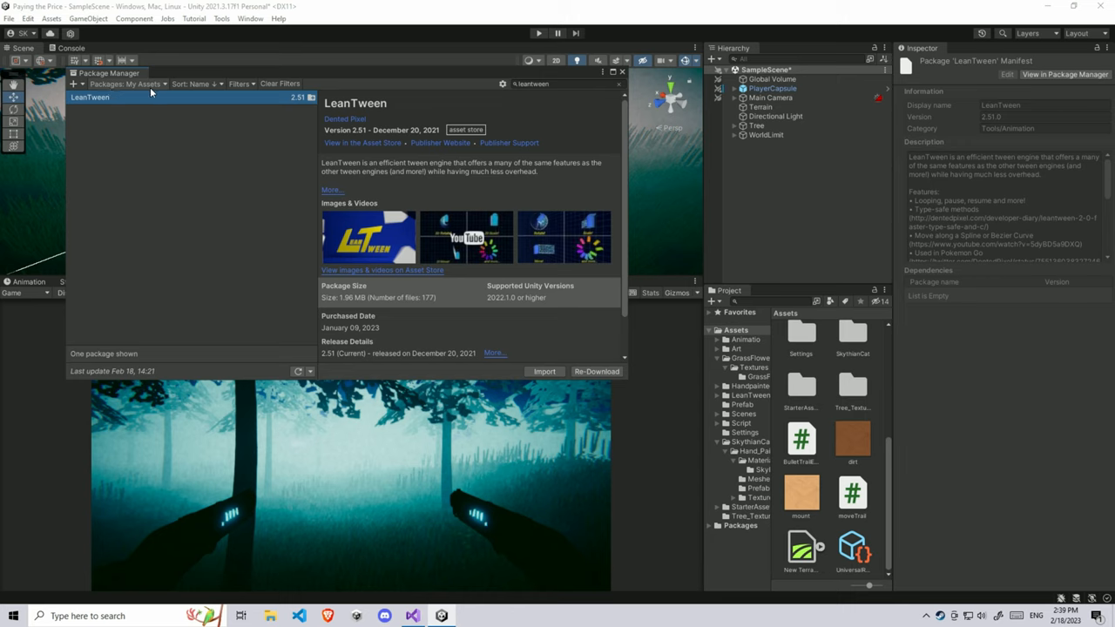
mouse_move(376, 118)
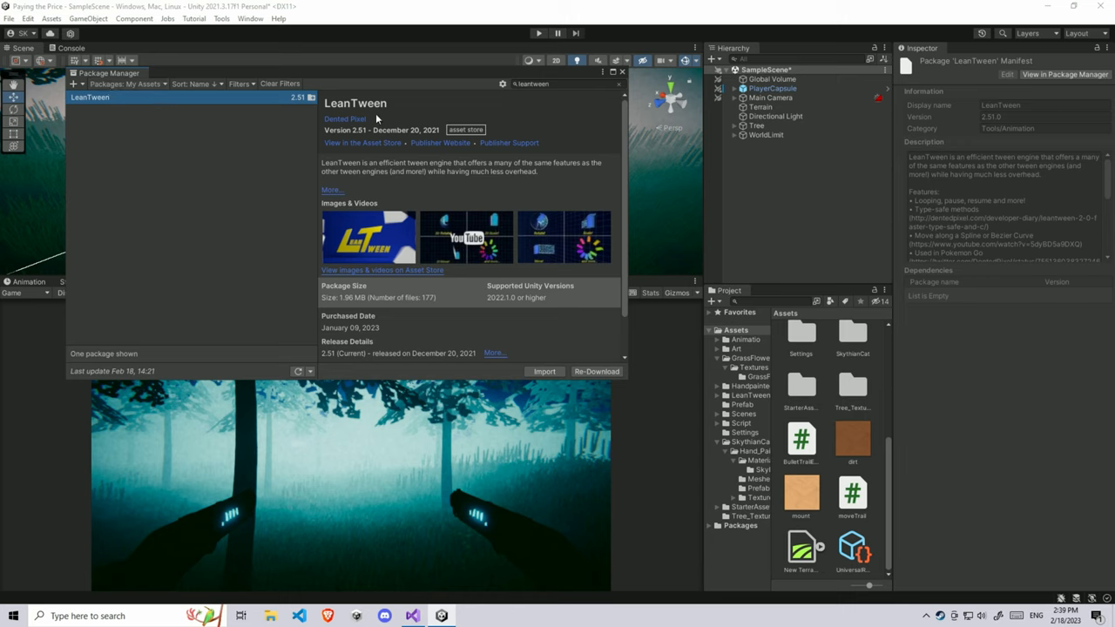
mouse_move(384, 220)
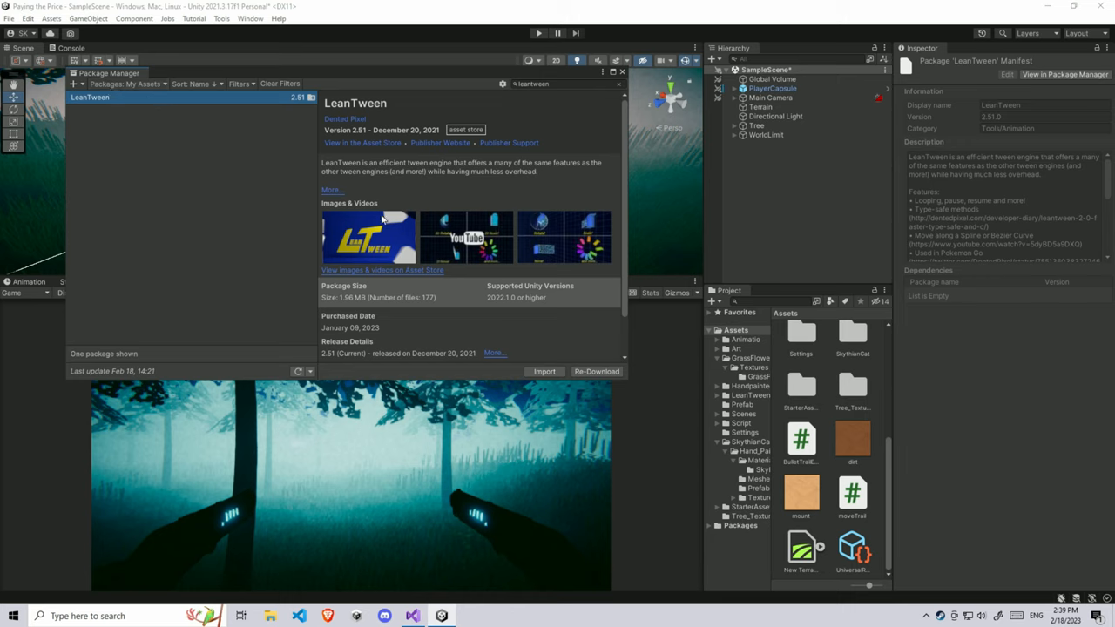
mouse_move(446, 242)
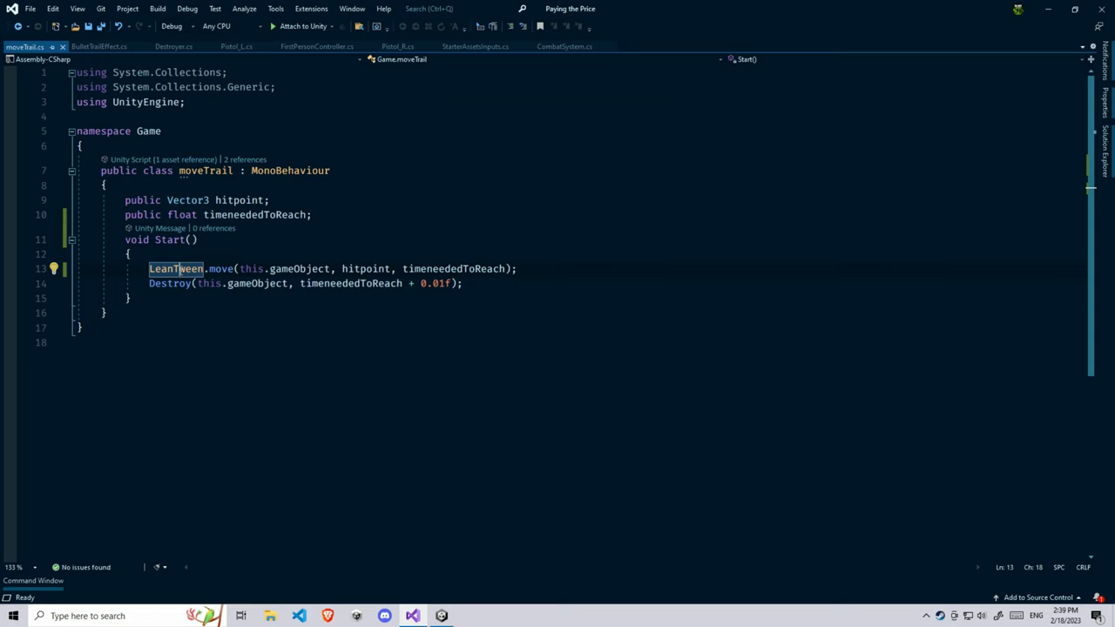
mouse_move(219, 269)
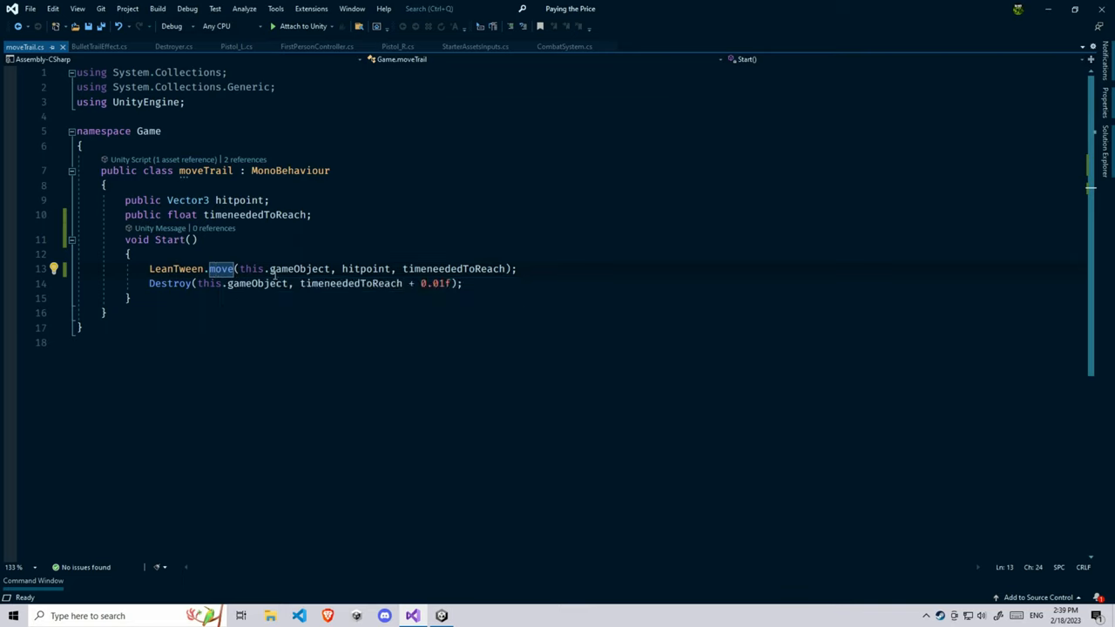
mouse_move(366, 268)
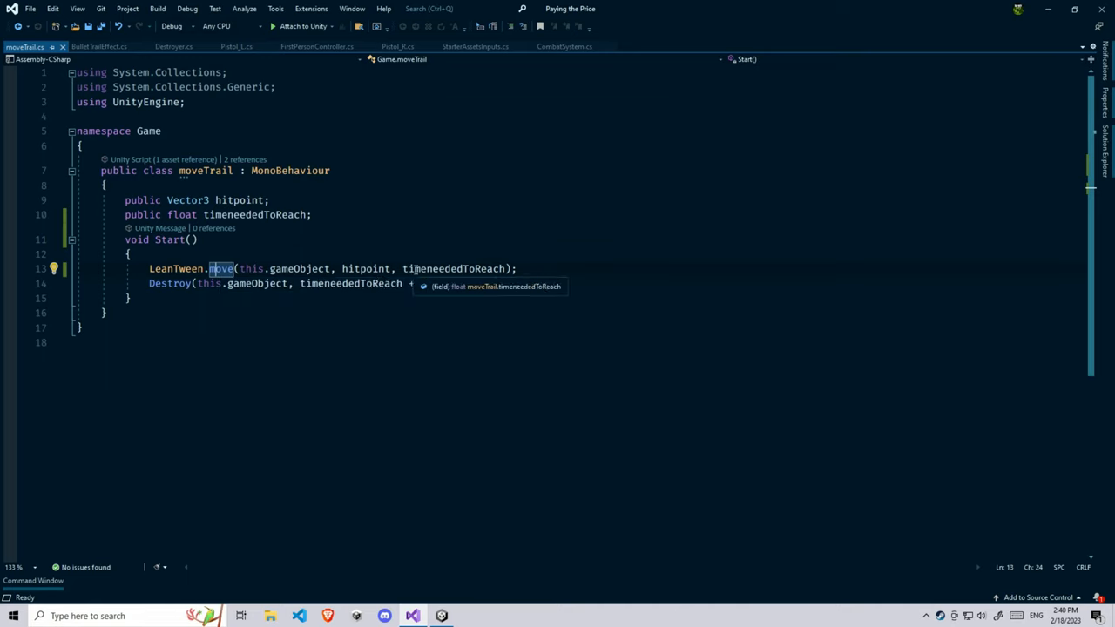
Step: Make the trail's Destroy delay timeneededToReach + 0.01f, then return to BulletTrailEffect.cs
text(+ 0.01f);)
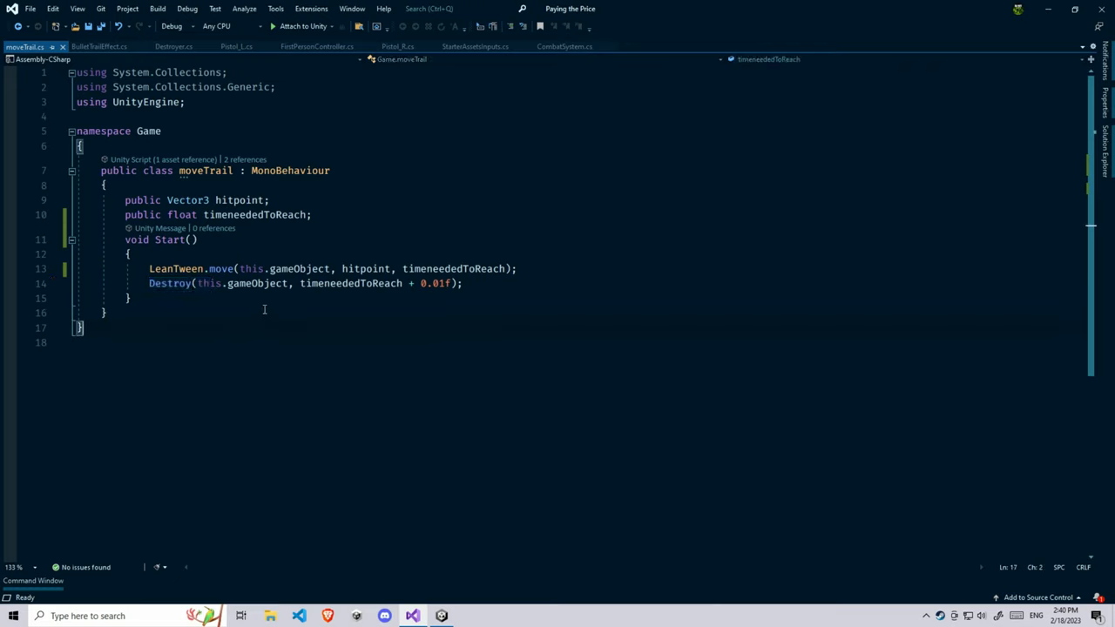
double_click(256, 282)
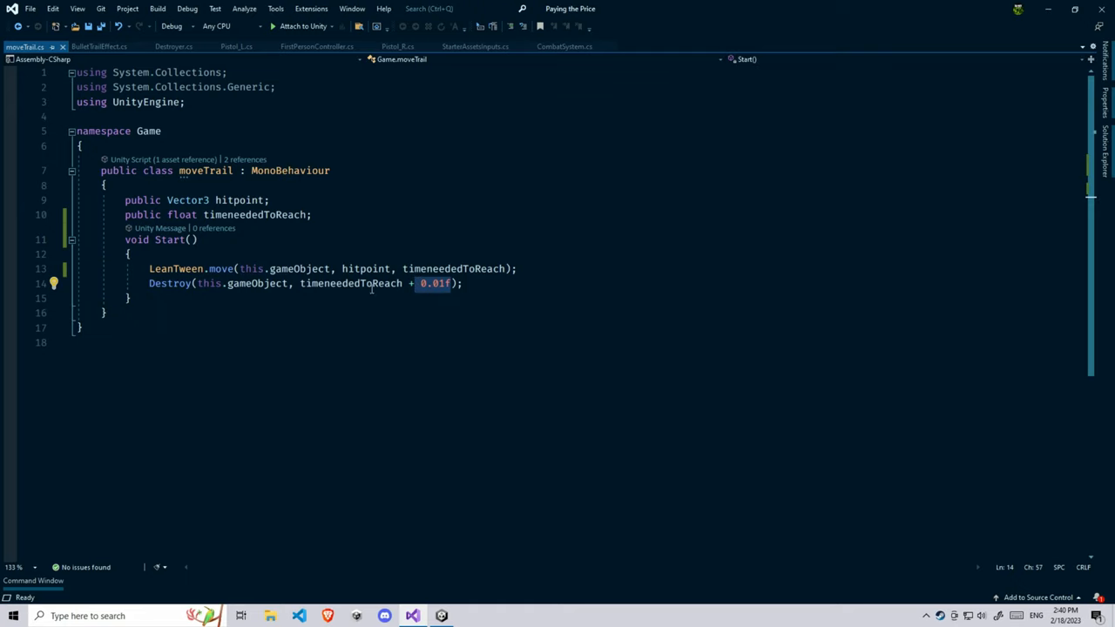
mouse_move(355, 282)
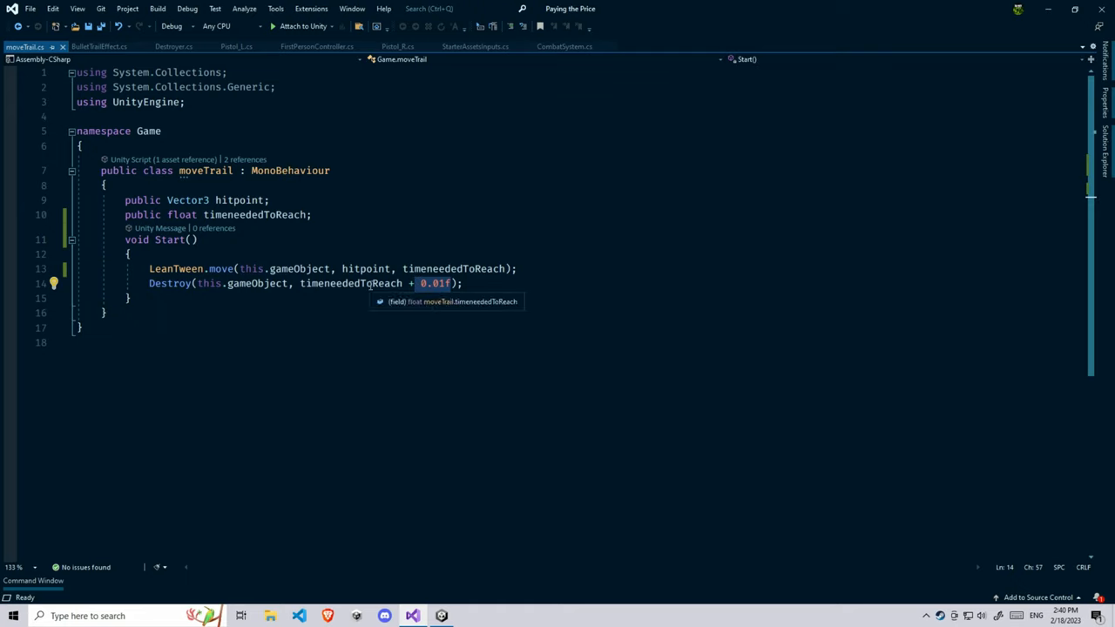
mouse_move(434, 282)
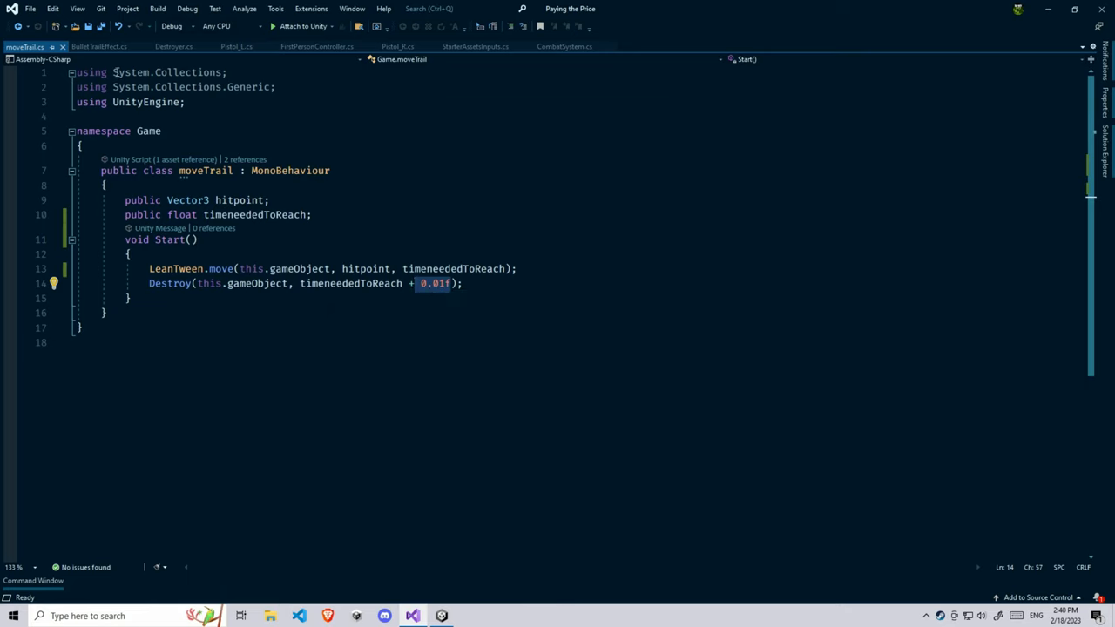
click(98, 45)
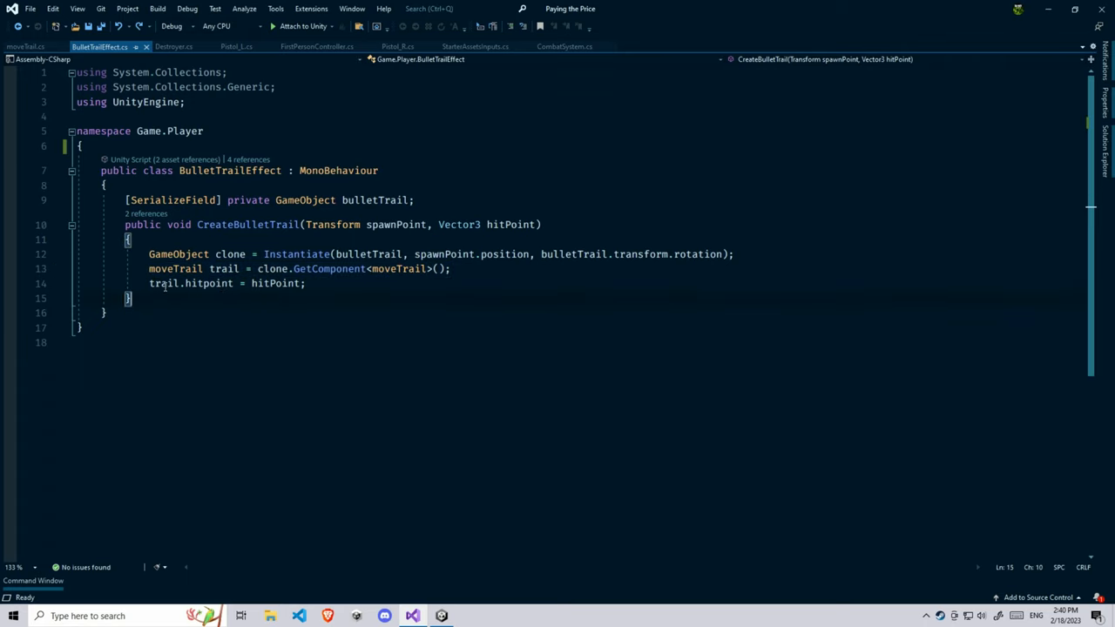
click(26, 45)
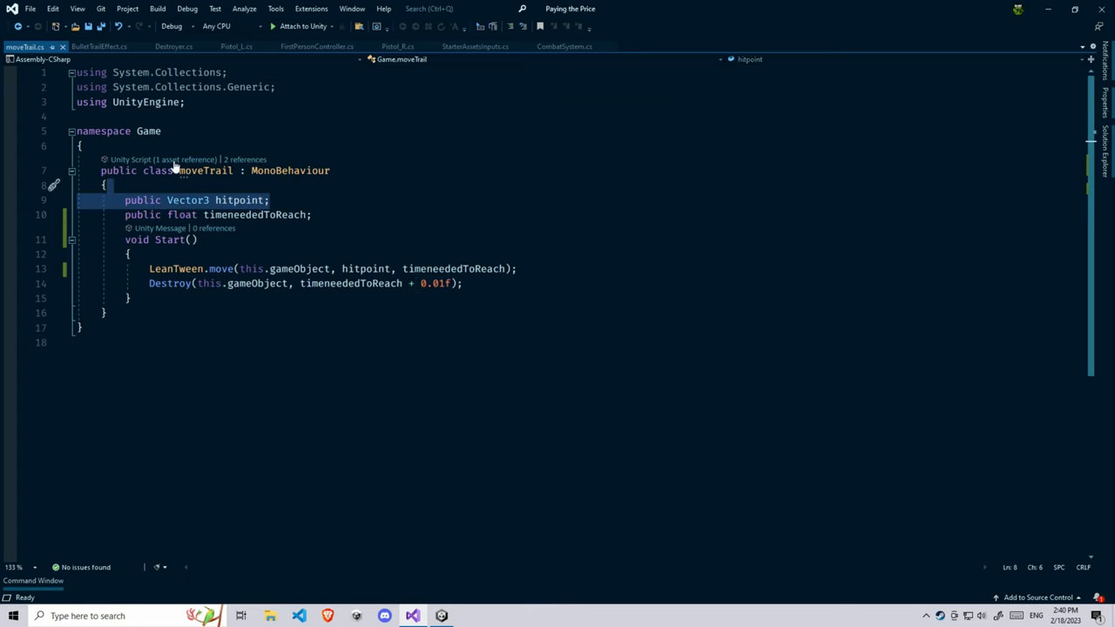
click(97, 46)
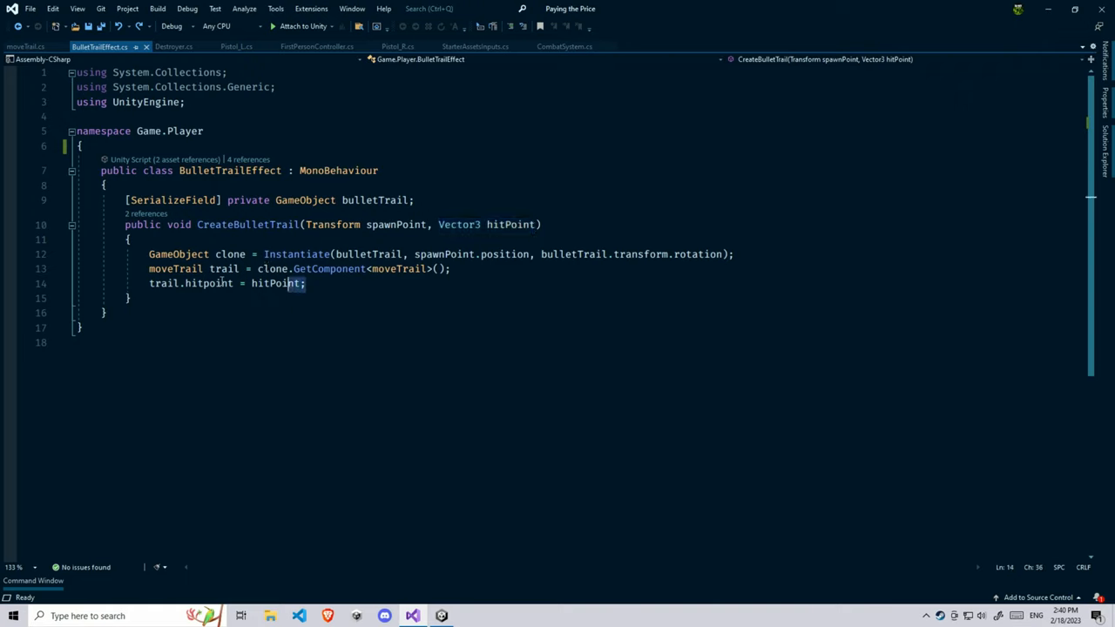
double_click(209, 283)
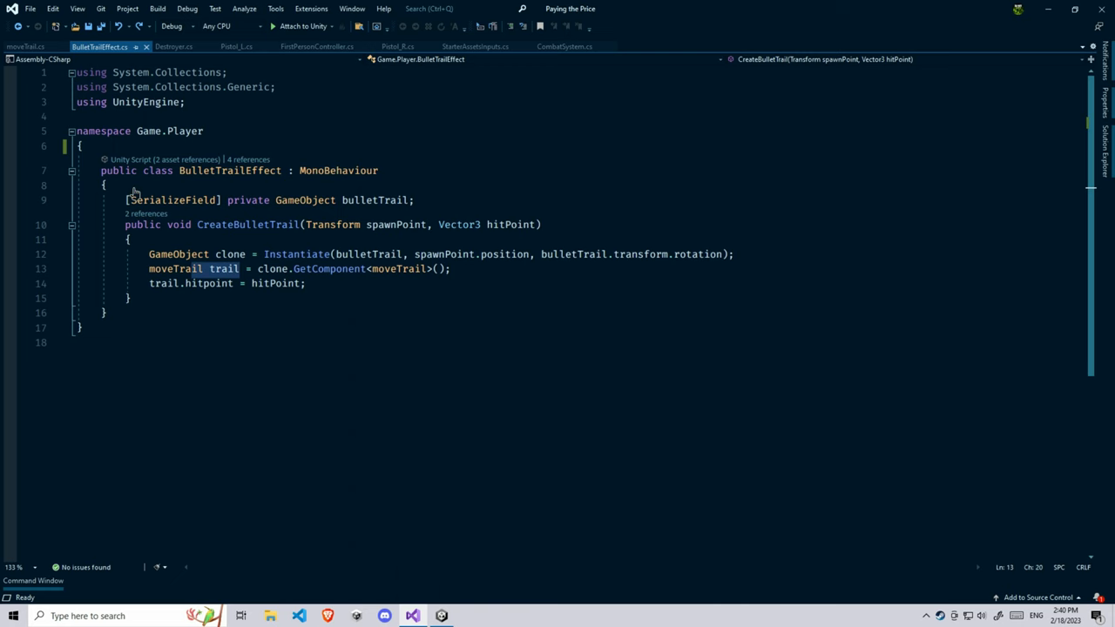
double_click(175, 268)
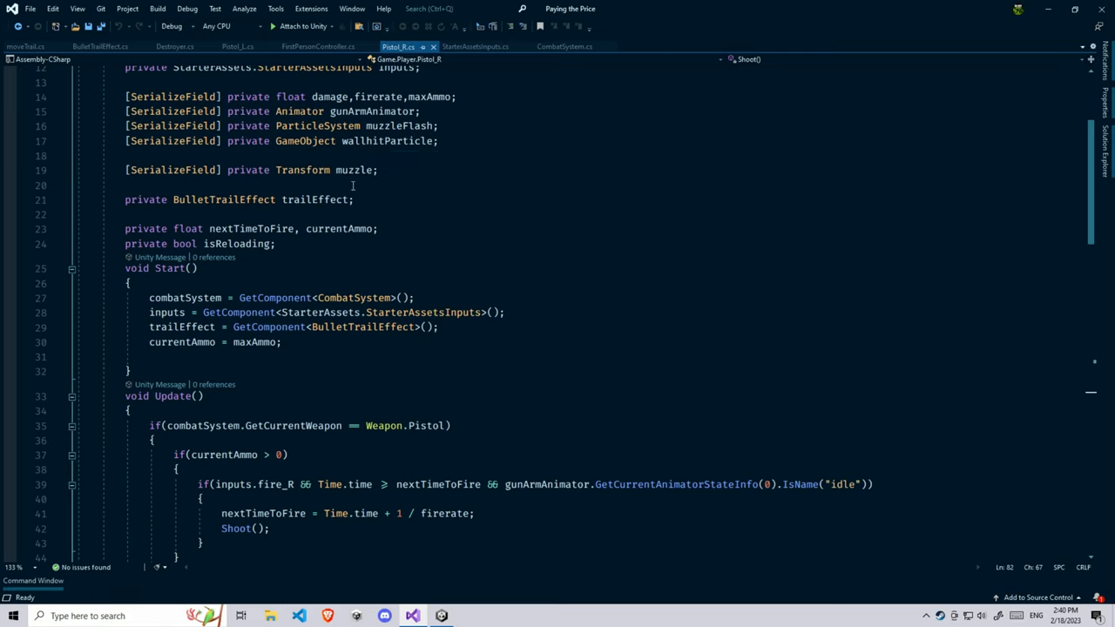
double_click(356, 170)
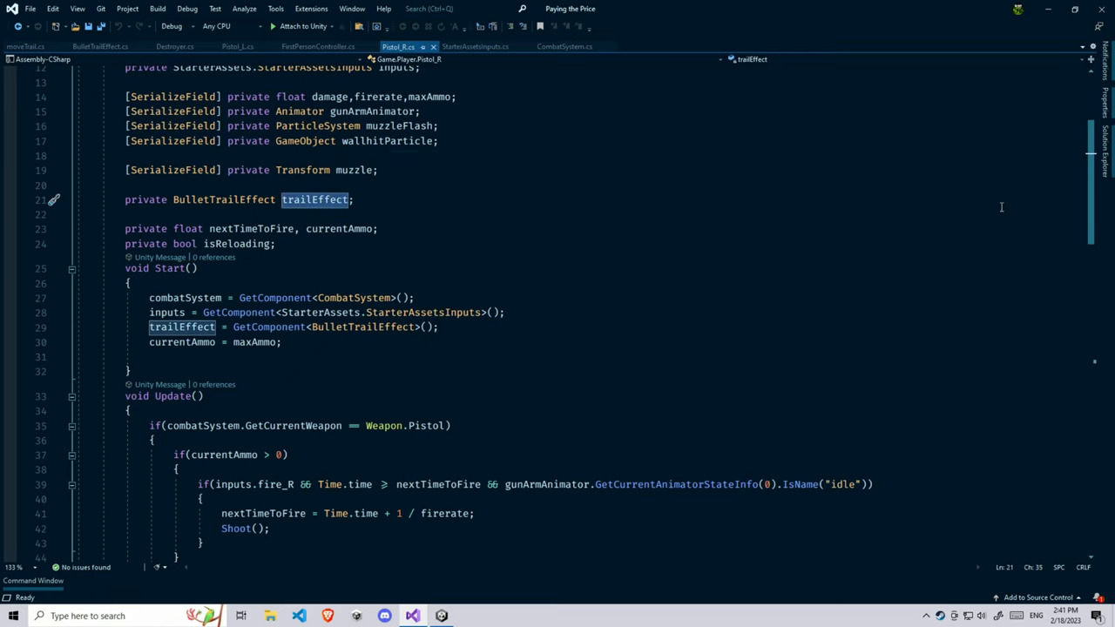
scroll(down, 3)
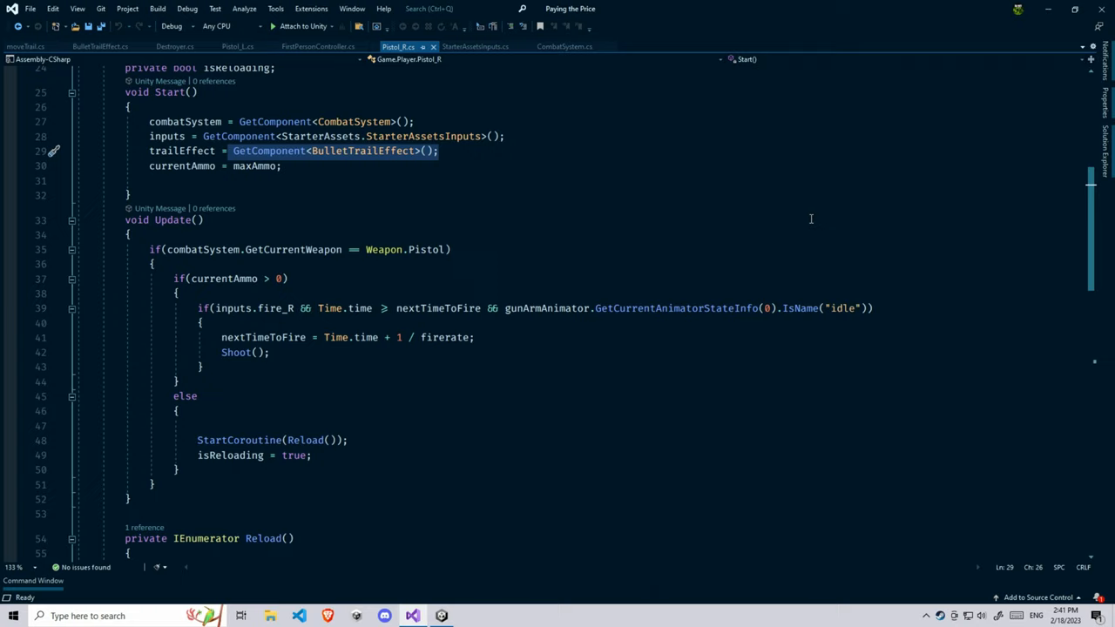
scroll(down, 3)
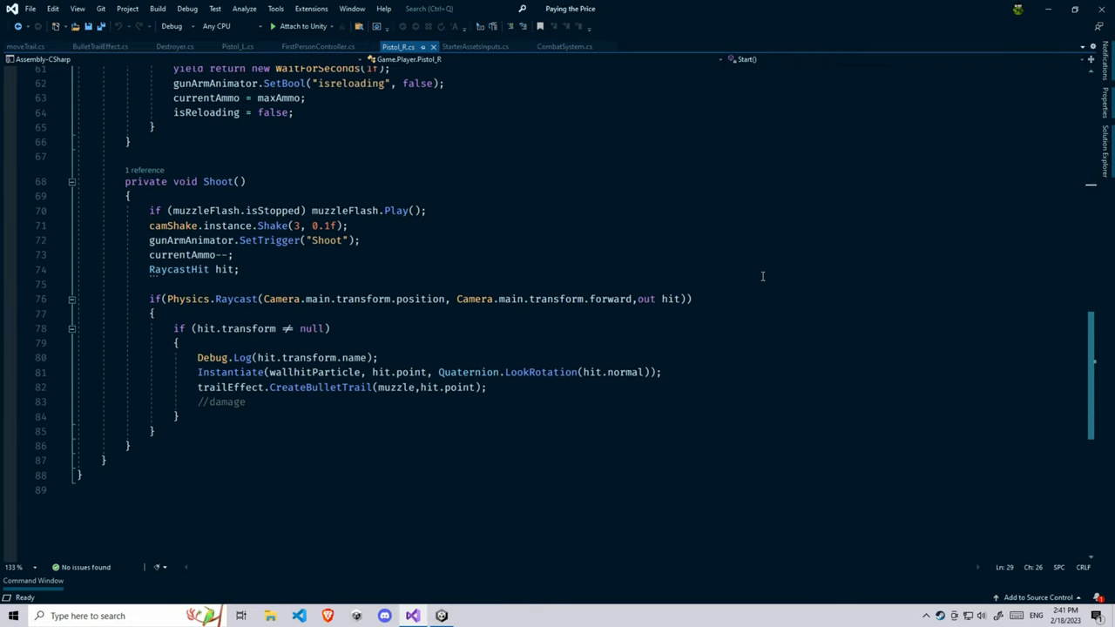
click(225, 387)
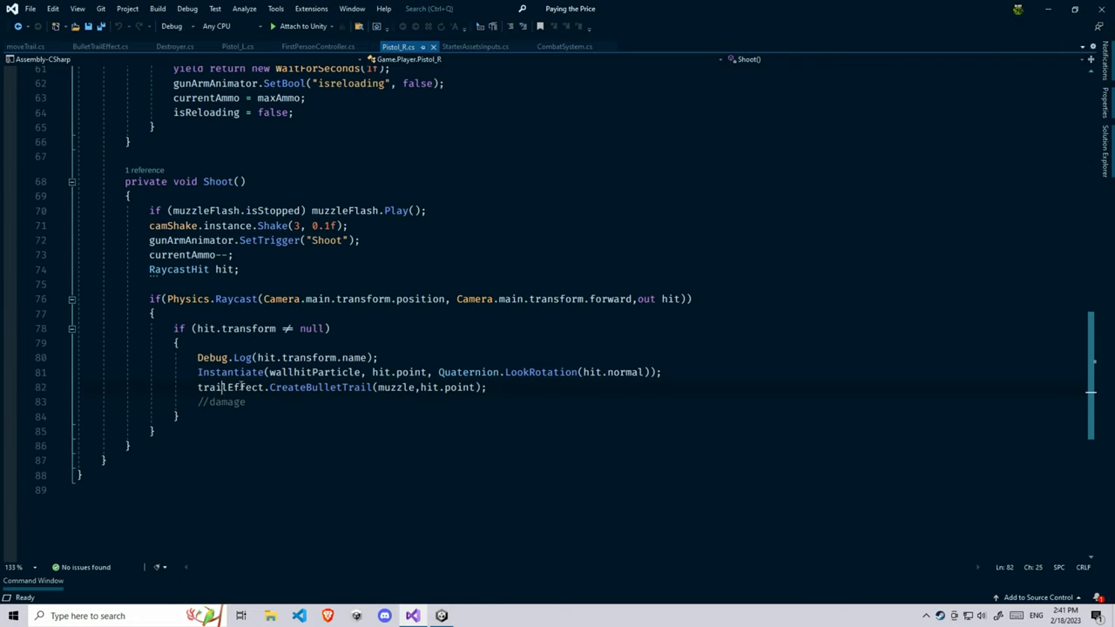
double_click(321, 387)
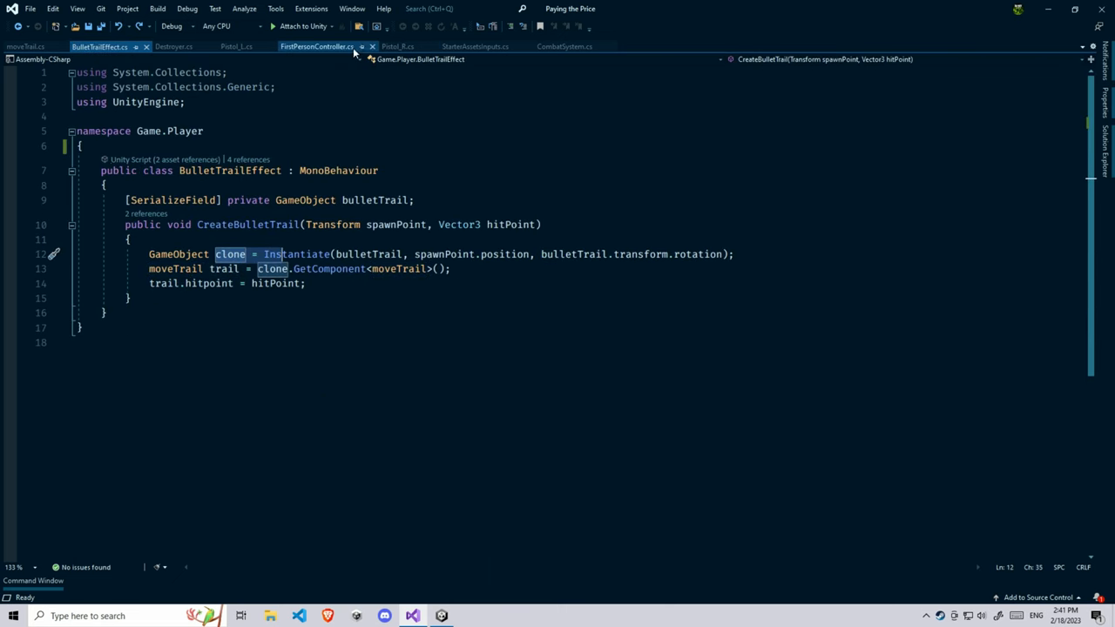
click(397, 45)
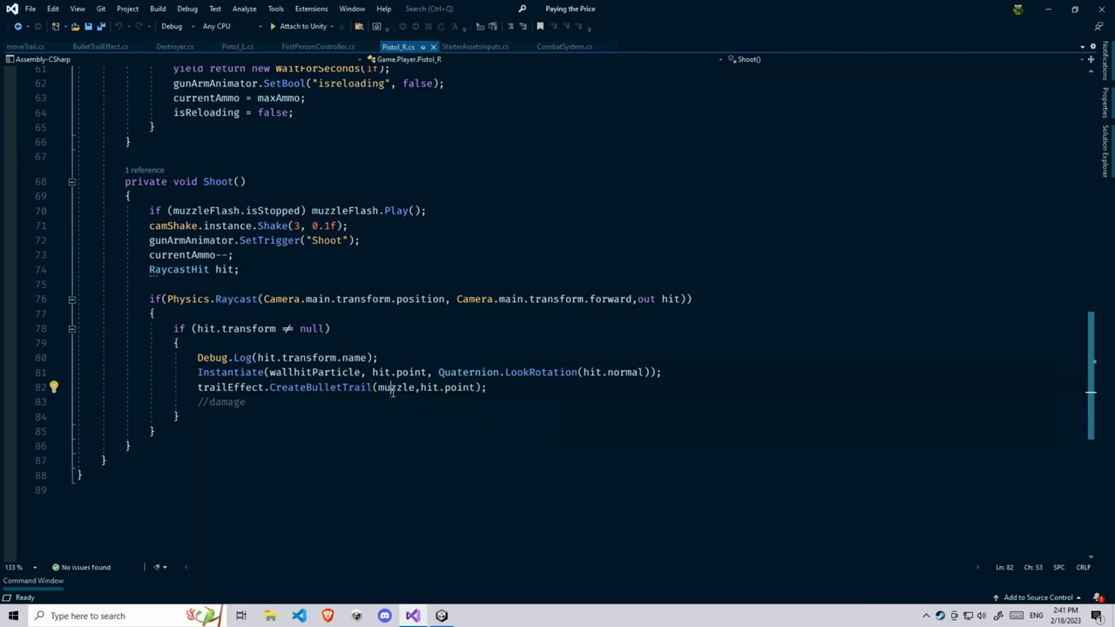
click(98, 46)
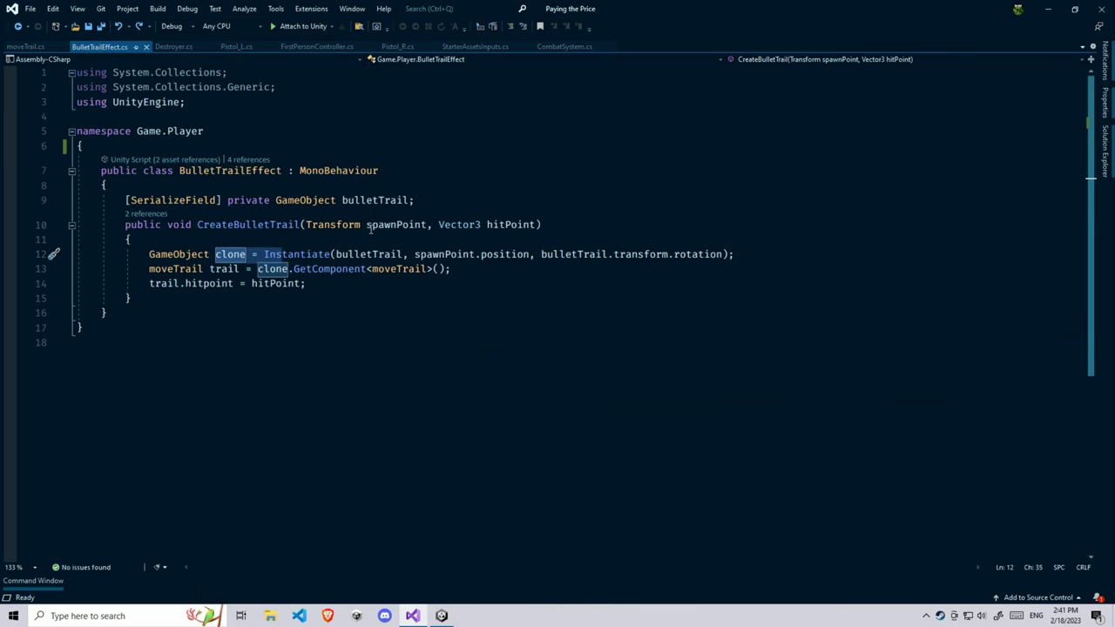
click(398, 46)
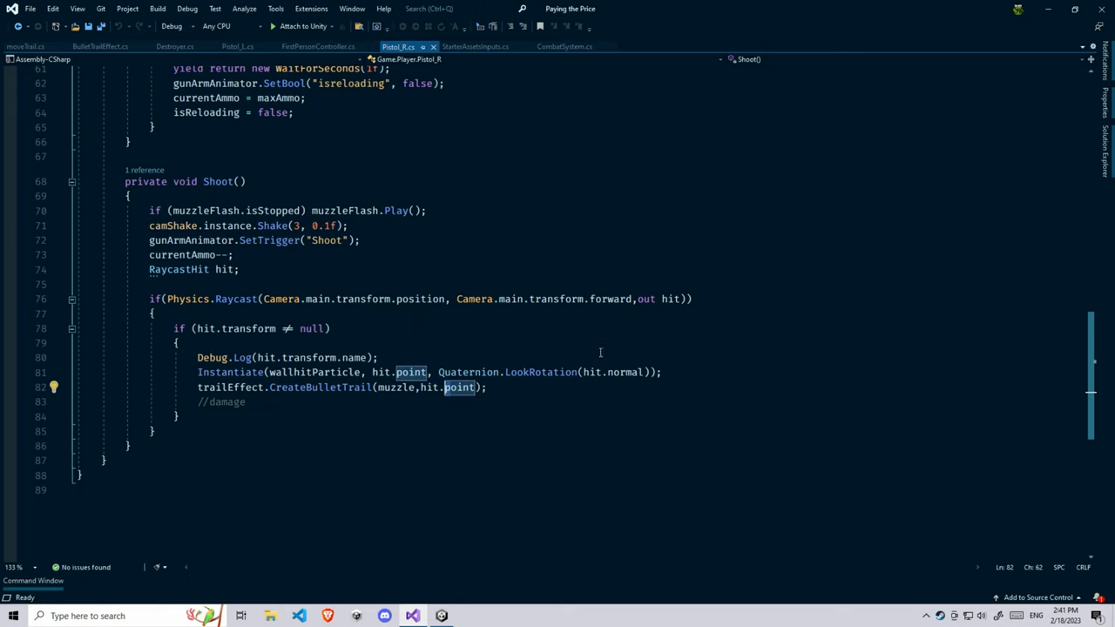
mouse_move(425, 519)
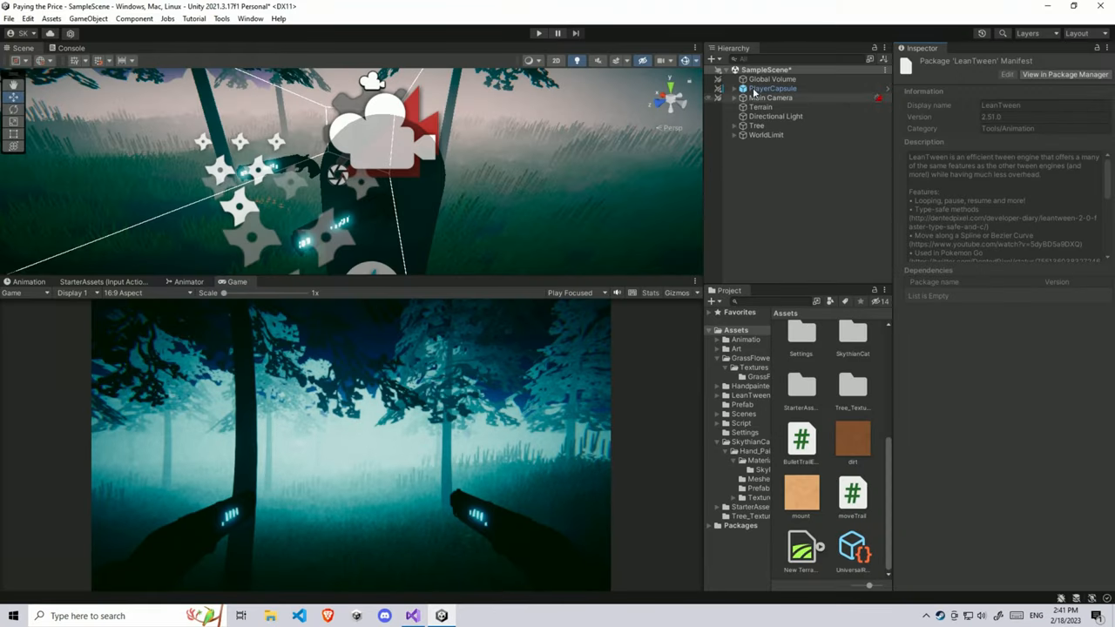
click(772, 87)
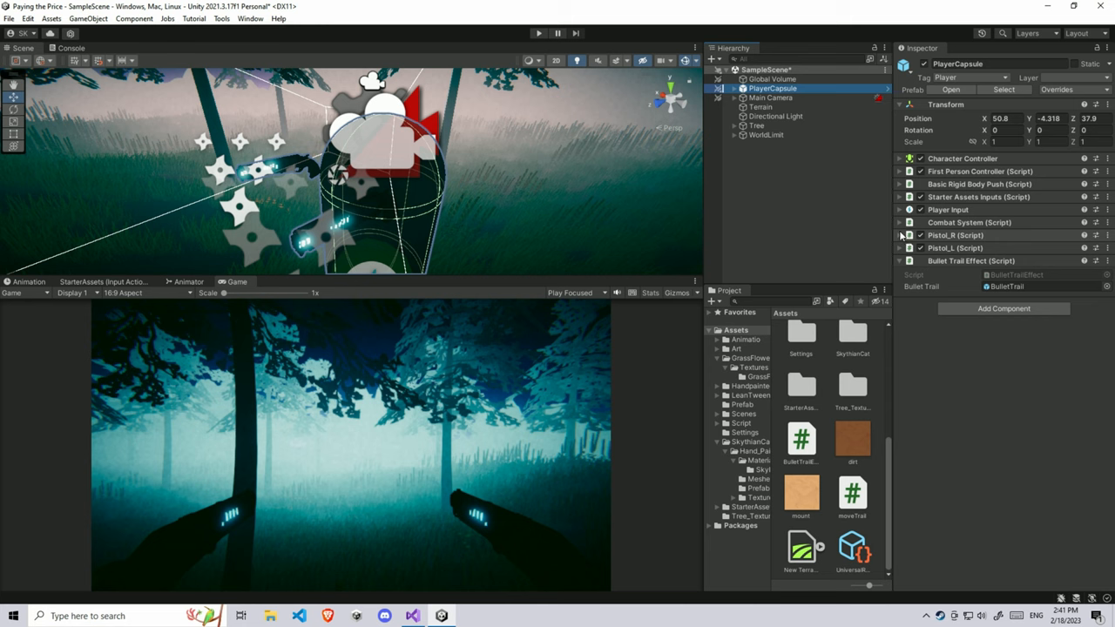
click(899, 235)
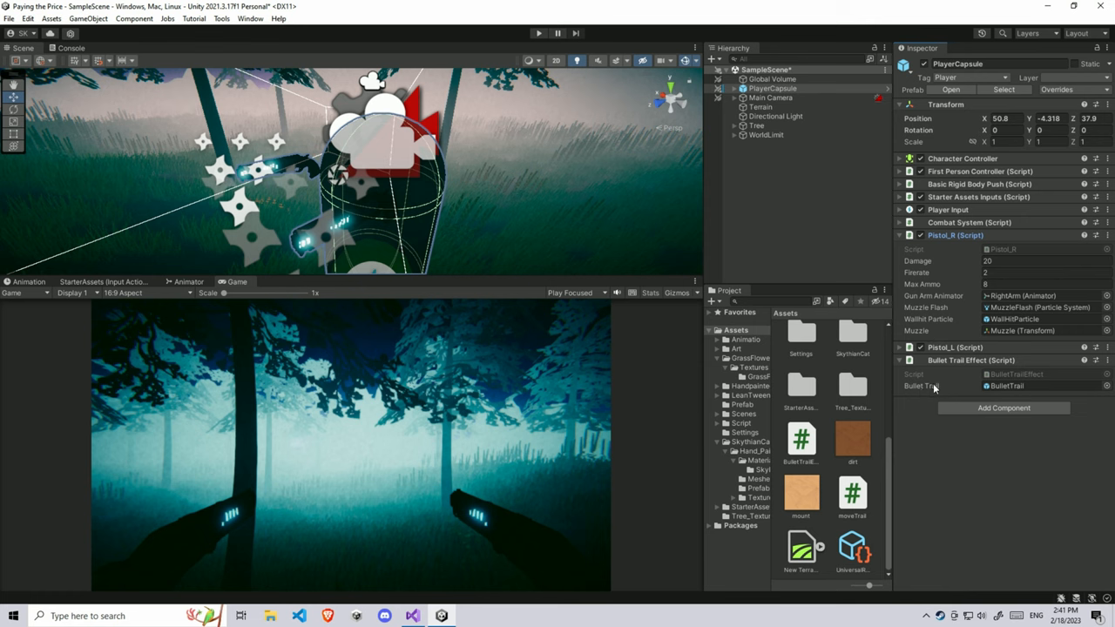
double_click(802, 340)
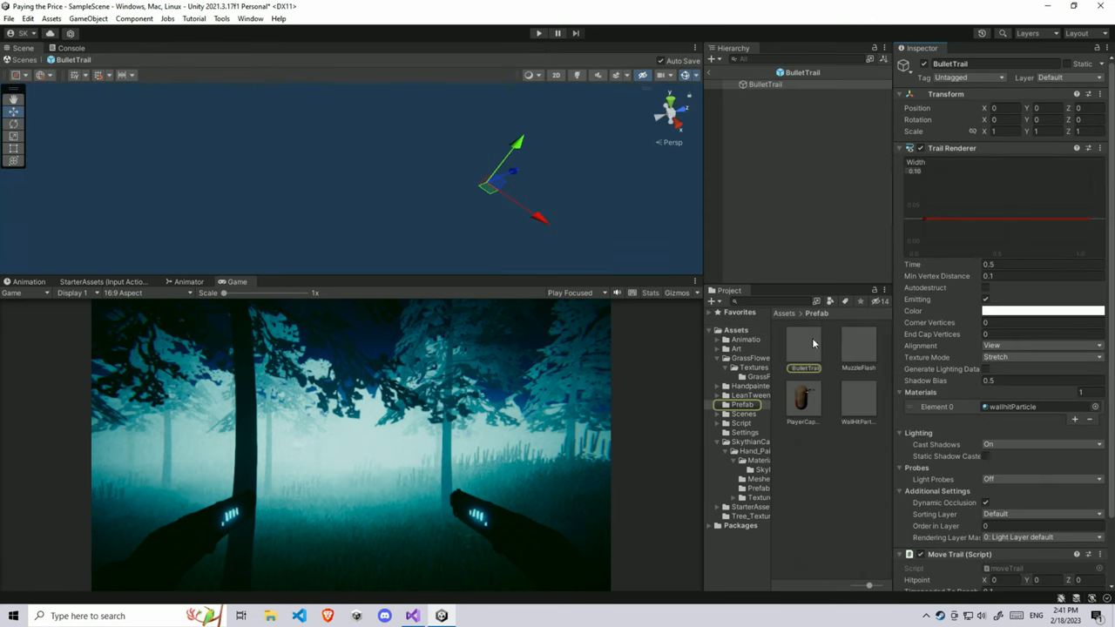
click(774, 87)
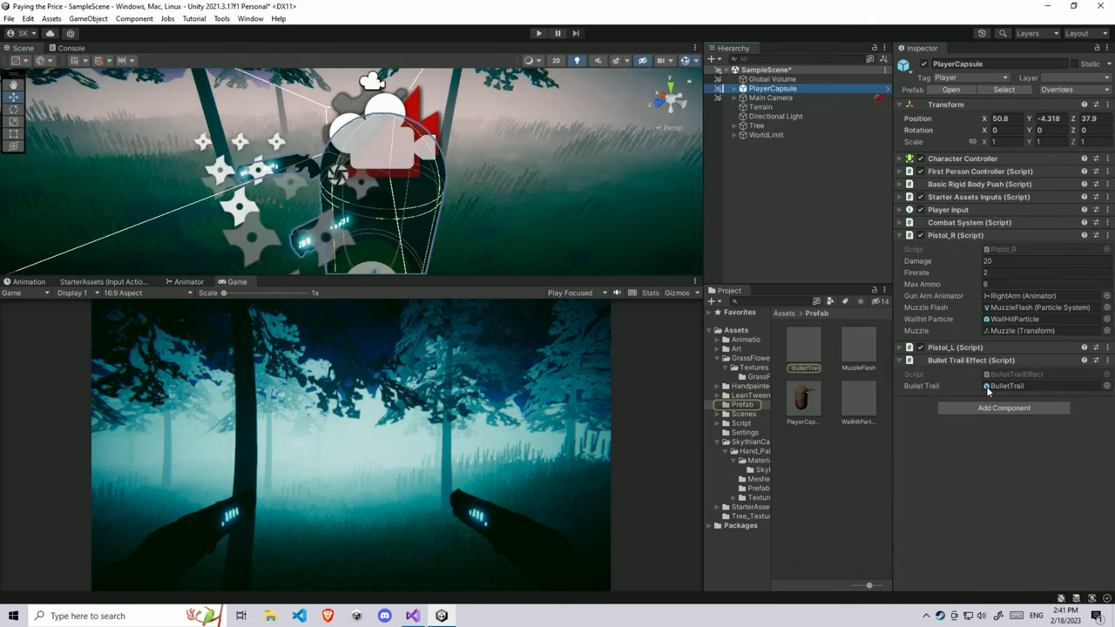
double_click(802, 345)
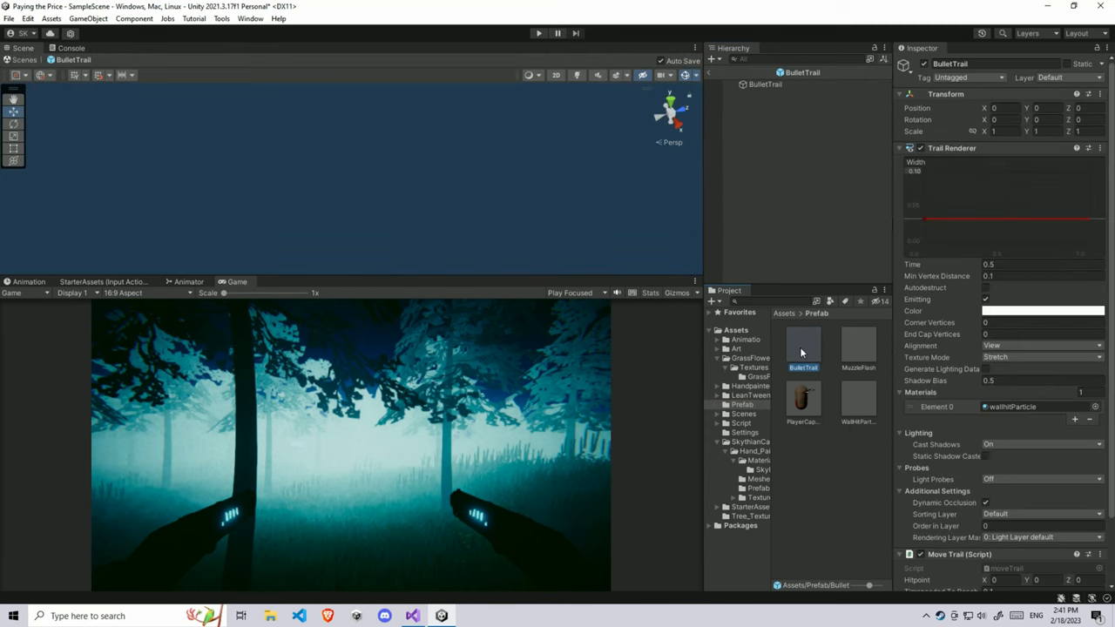
scroll(down, 3)
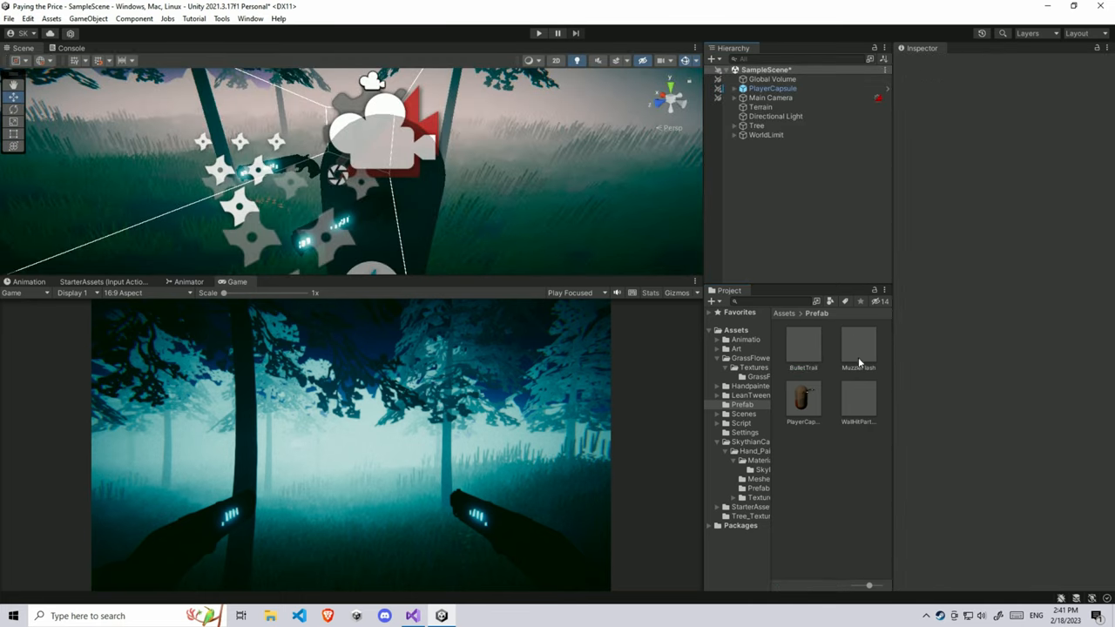
double_click(801, 345)
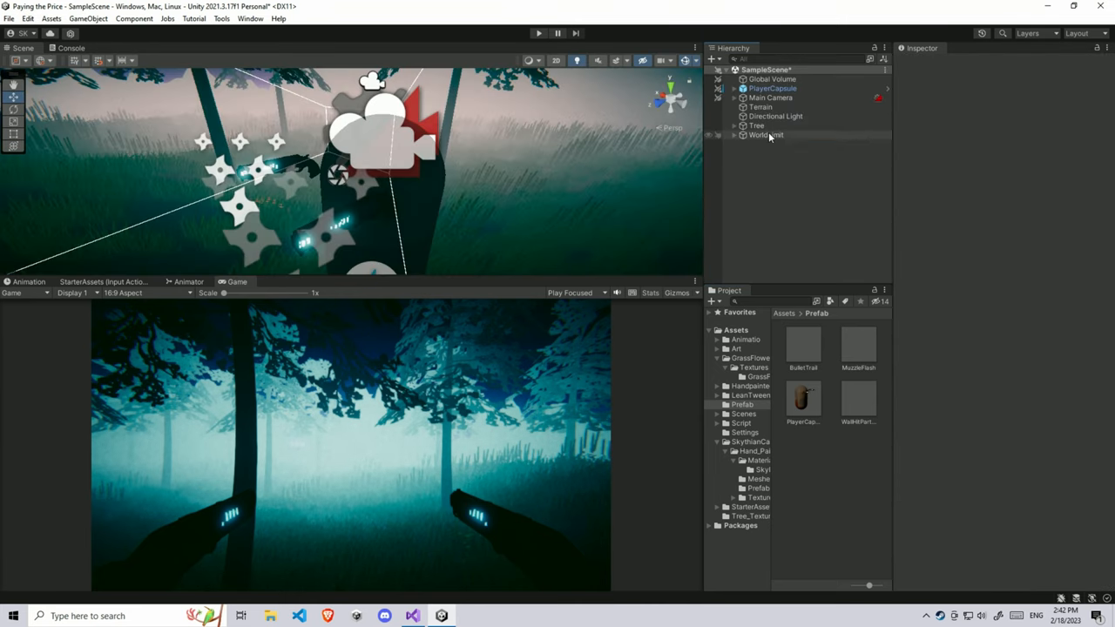
Step: Play-test the trail, check the BulletTrail prefab's Move Trail 0.1 travel time, and reopen moveTrail.cs
click(765, 136)
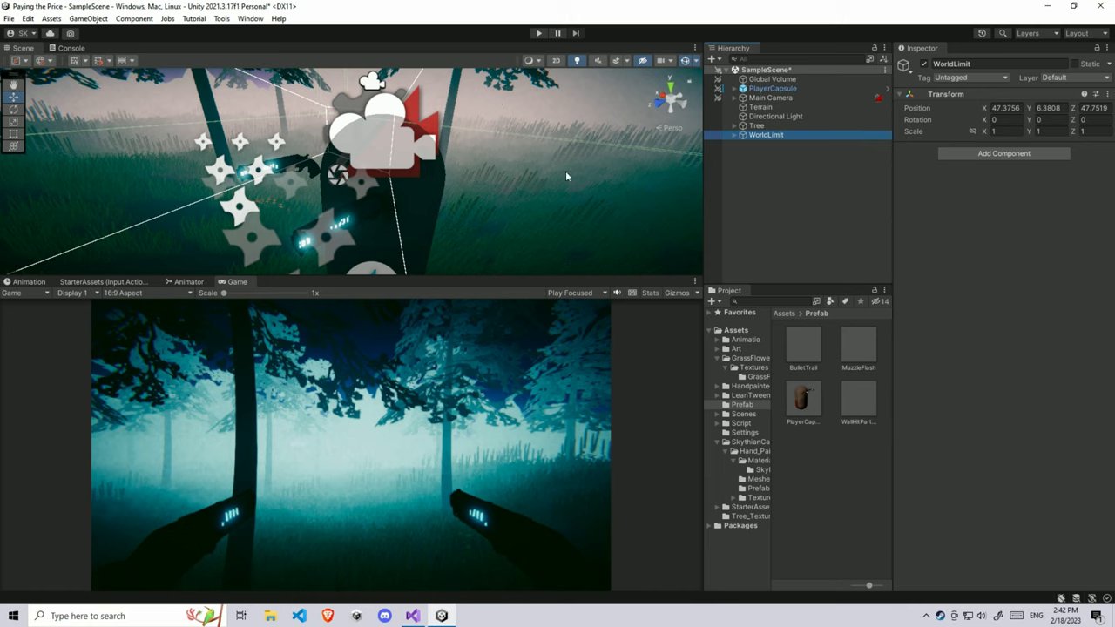
mouse_move(765, 167)
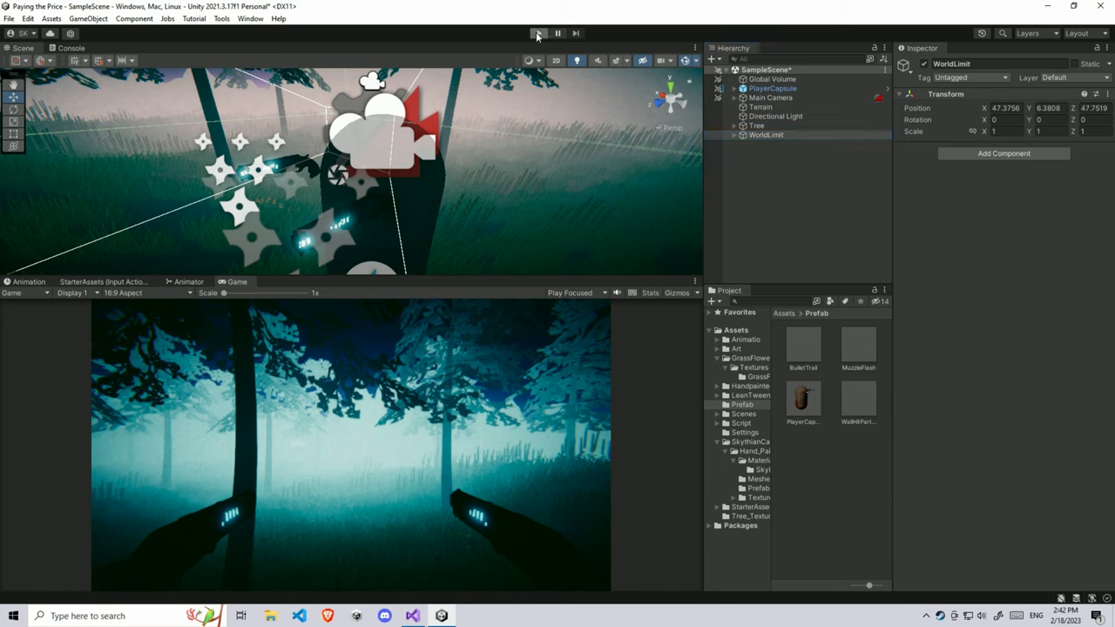
click(537, 33)
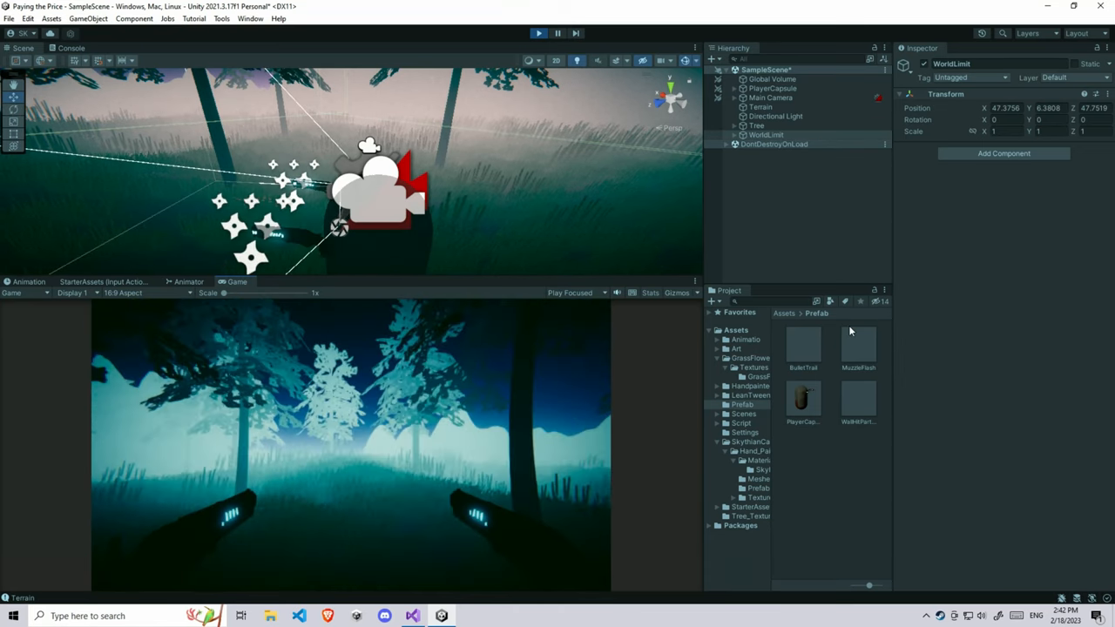
click(802, 345)
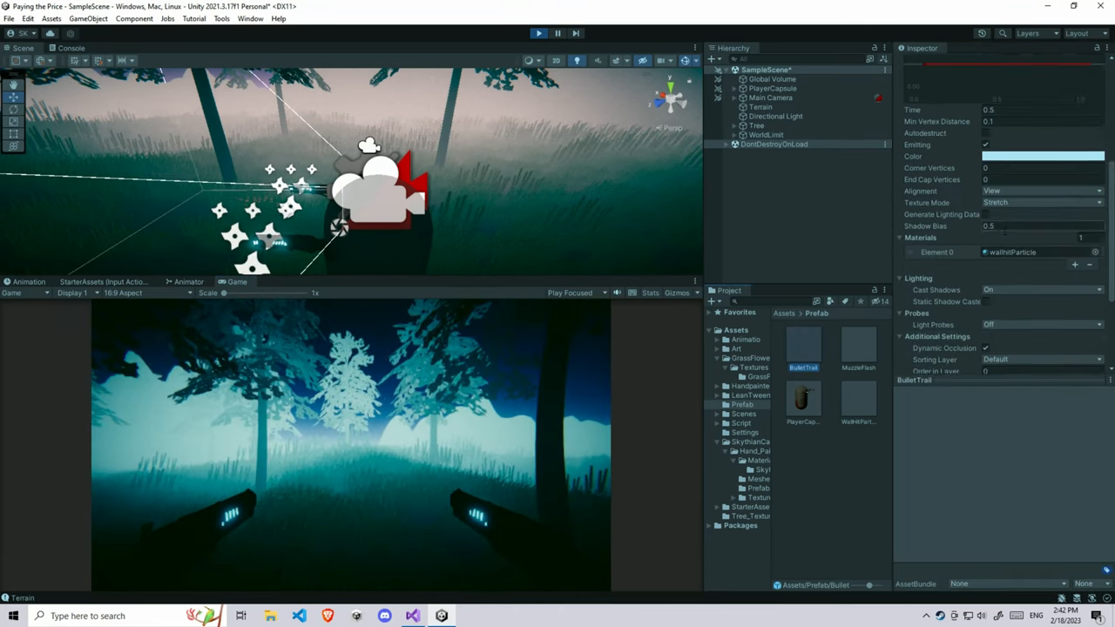
scroll(down, 3)
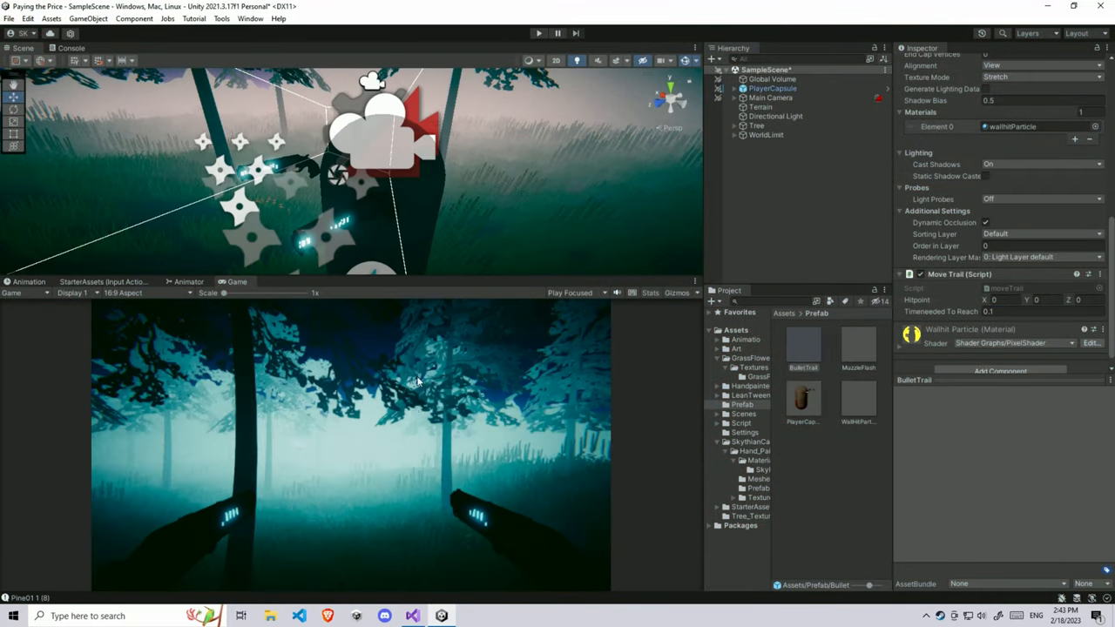
mouse_move(434, 490)
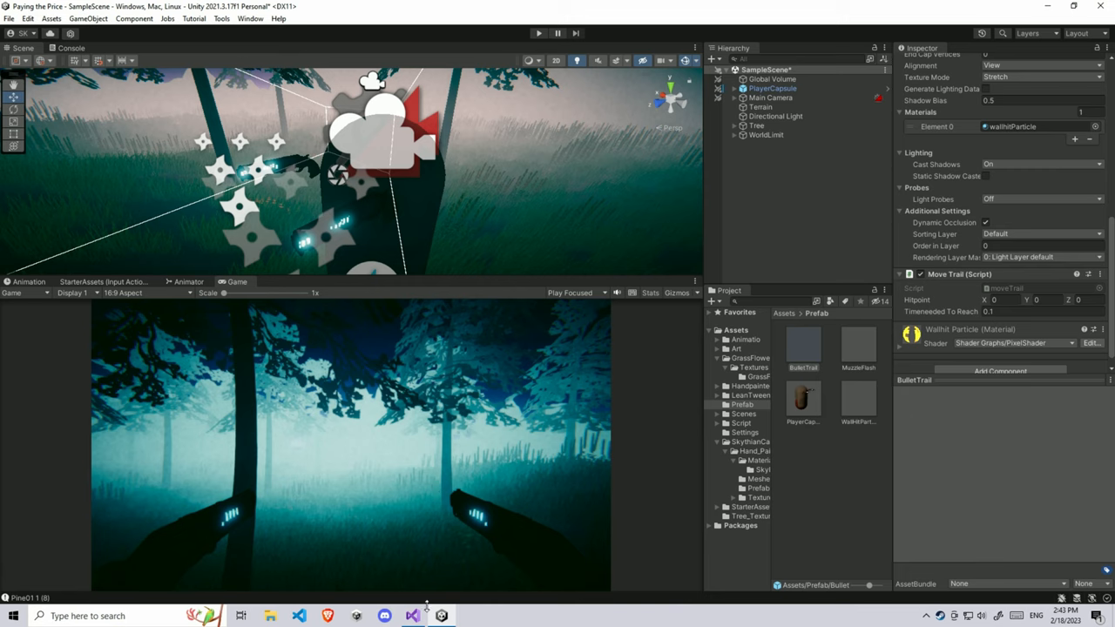
click(411, 617)
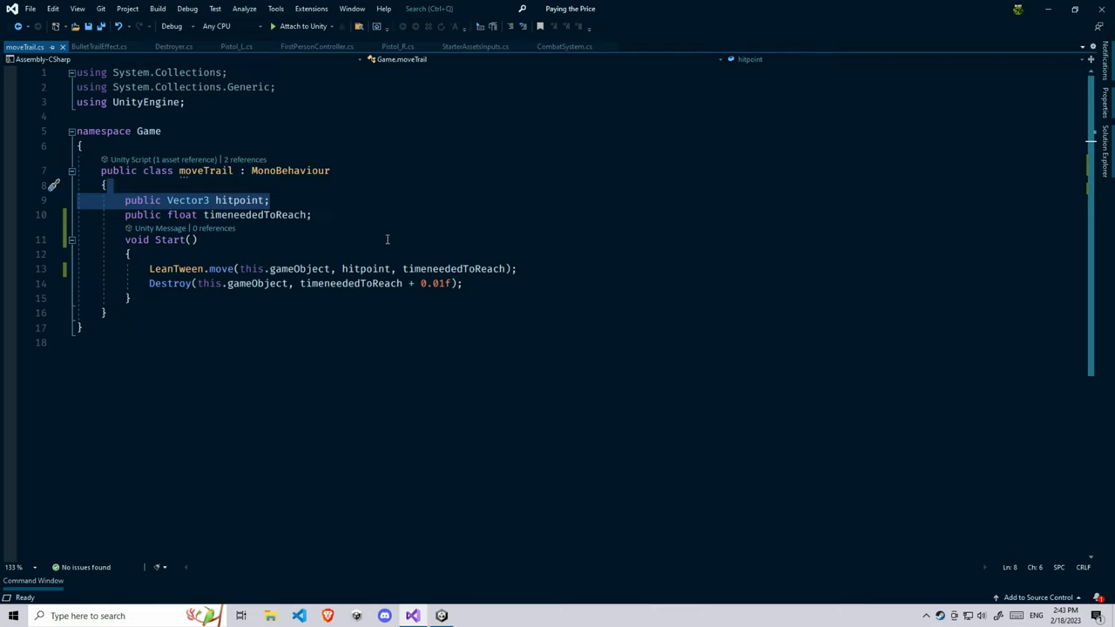
mouse_move(484, 331)
text(public)
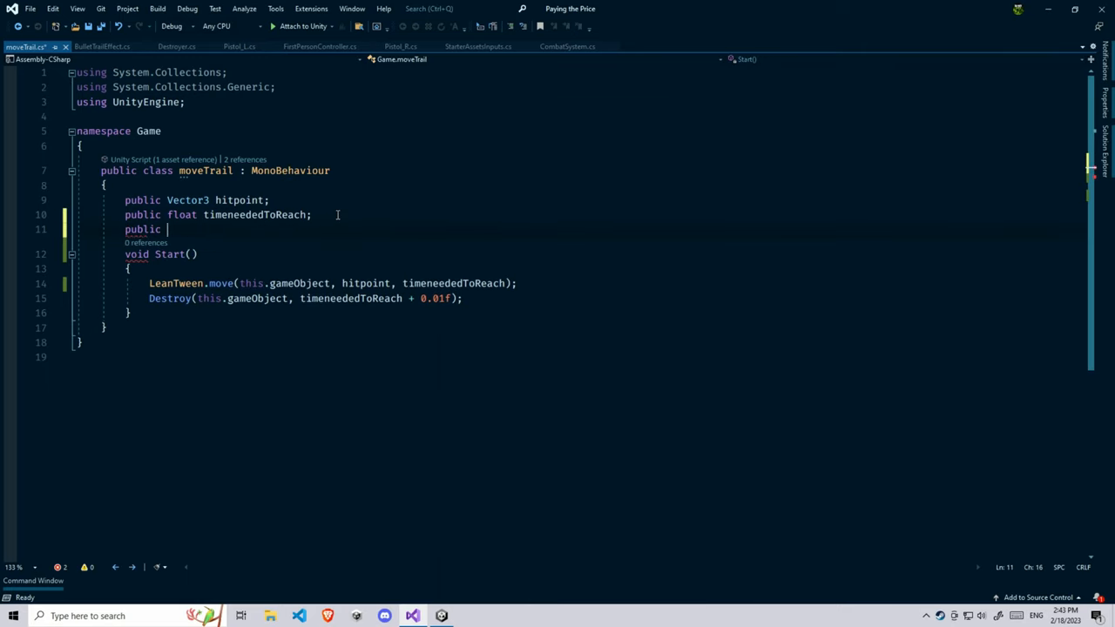
Step: Declare 'public AnimationCurve curve;' in moveTrail and chain .setEase(curve) onto the LeanTween.move call
text(AnimationCurve)
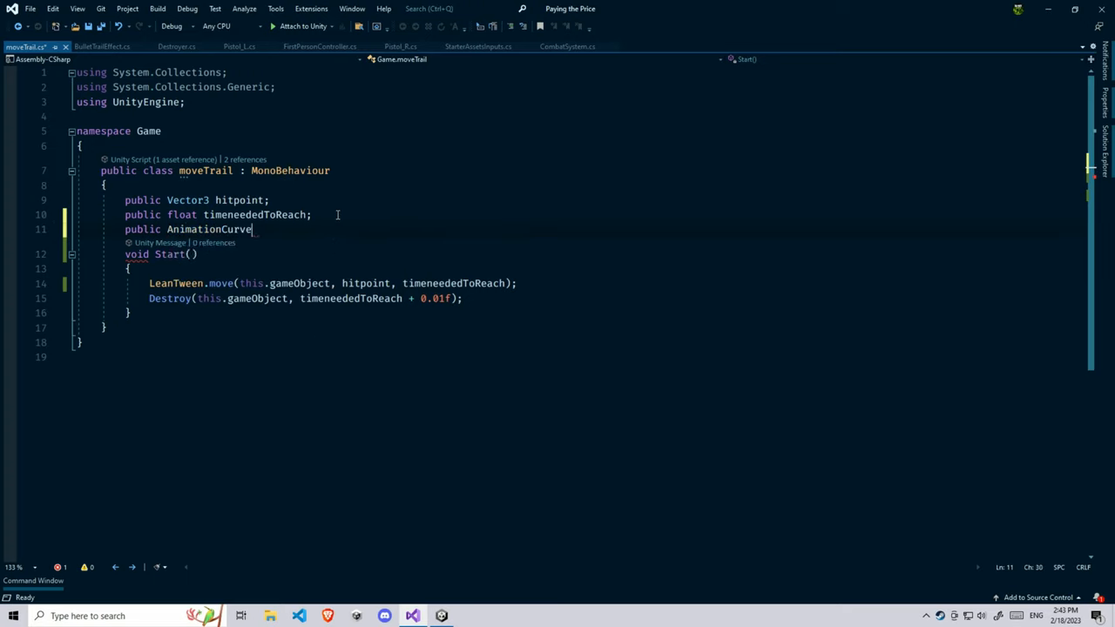
text(curve;)
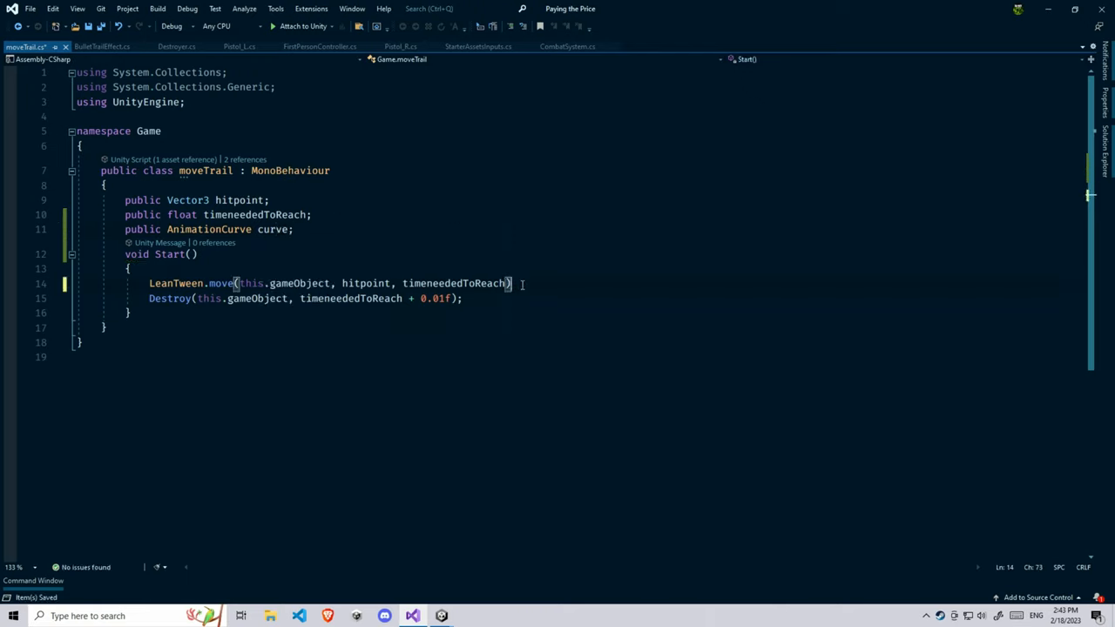
text(.setEase(curve);)
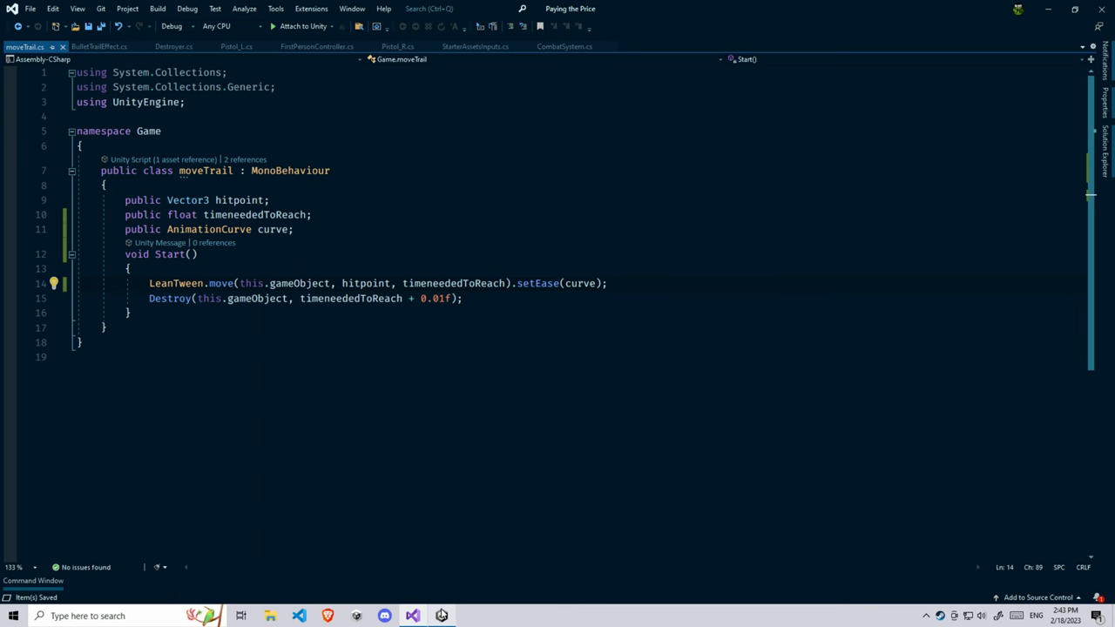
Step: On the BulletTrail's Move Trail curve, apply an ease-out preset rising from 0 to 1
click(413, 617)
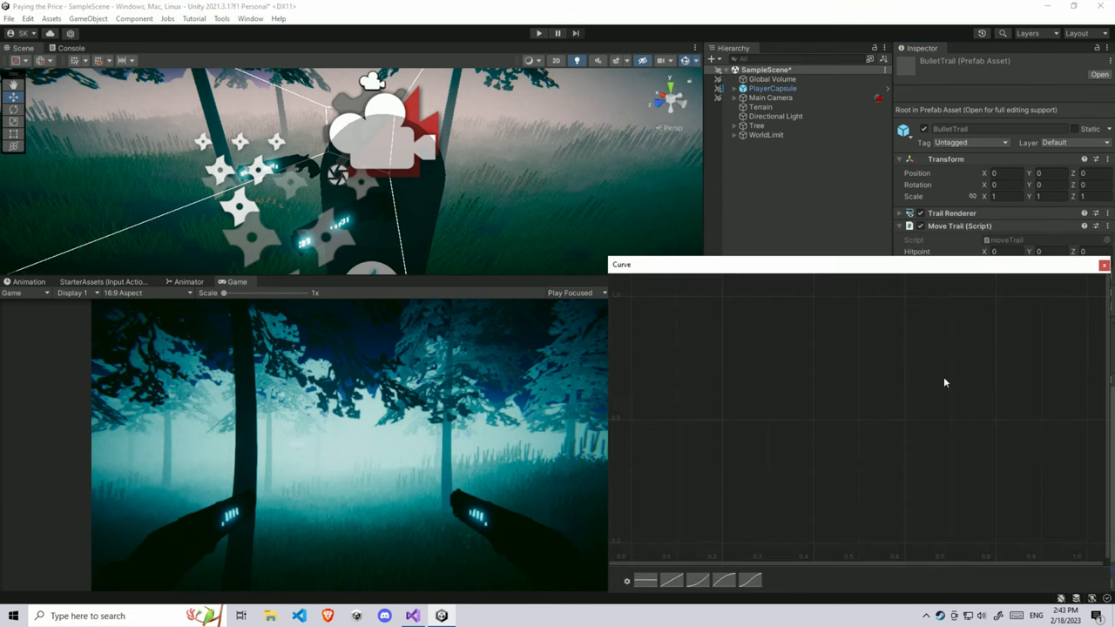
click(725, 581)
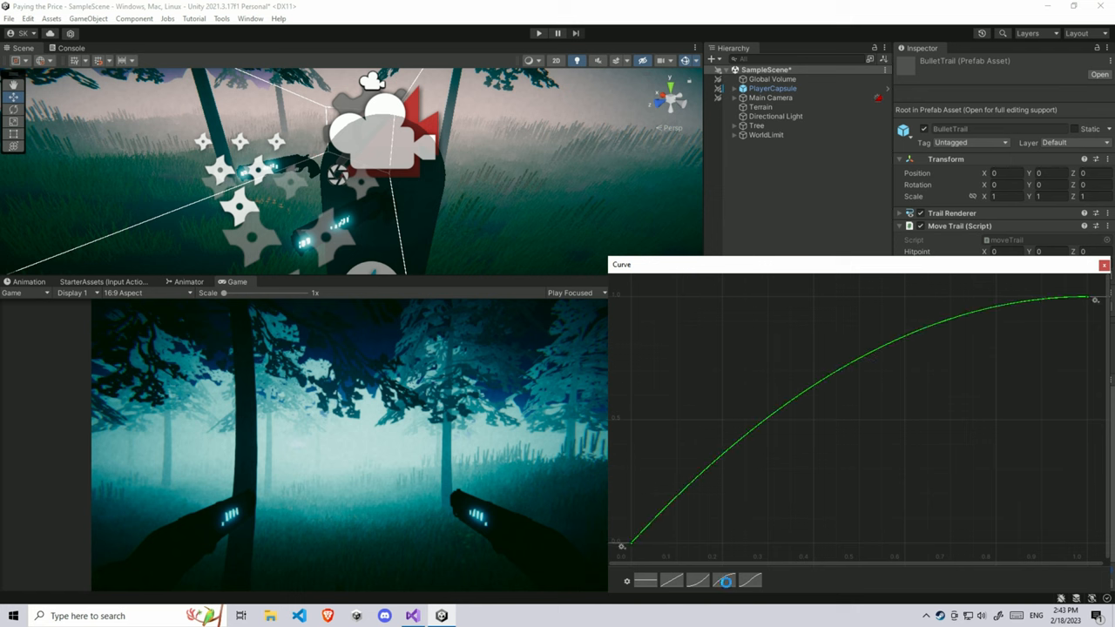